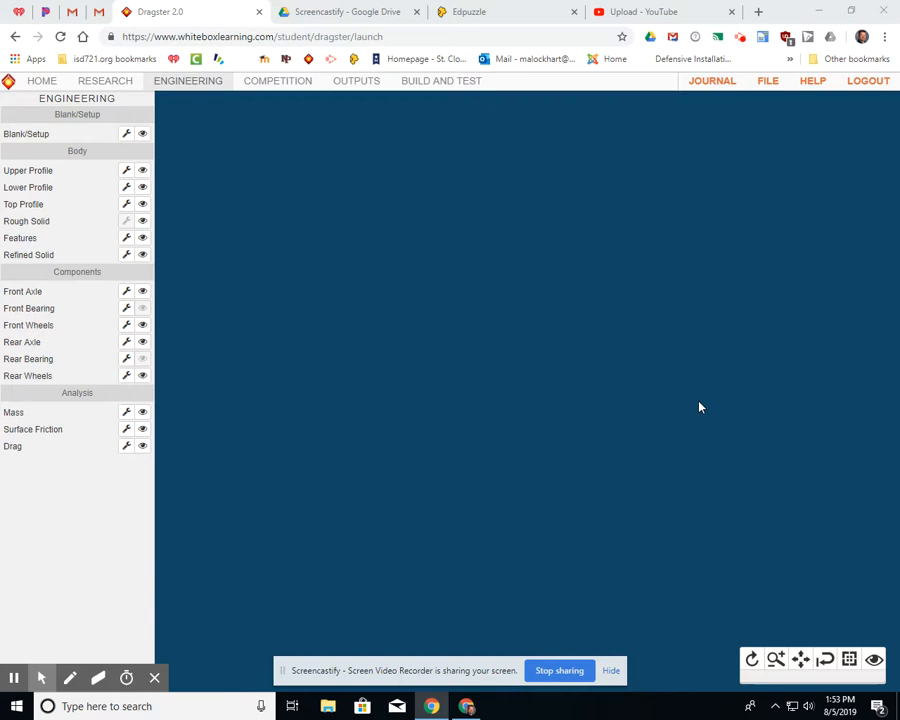
mouse_move(240, 200)
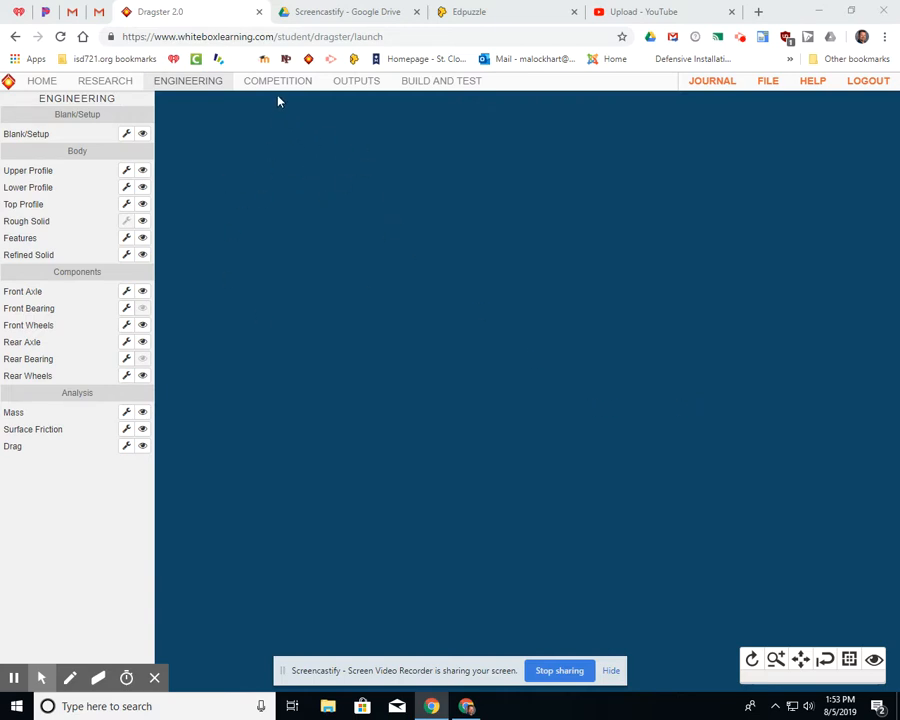
- Show the Competition Group tab's Staged list with Billy Bob and Peggy Sue
click(276, 80)
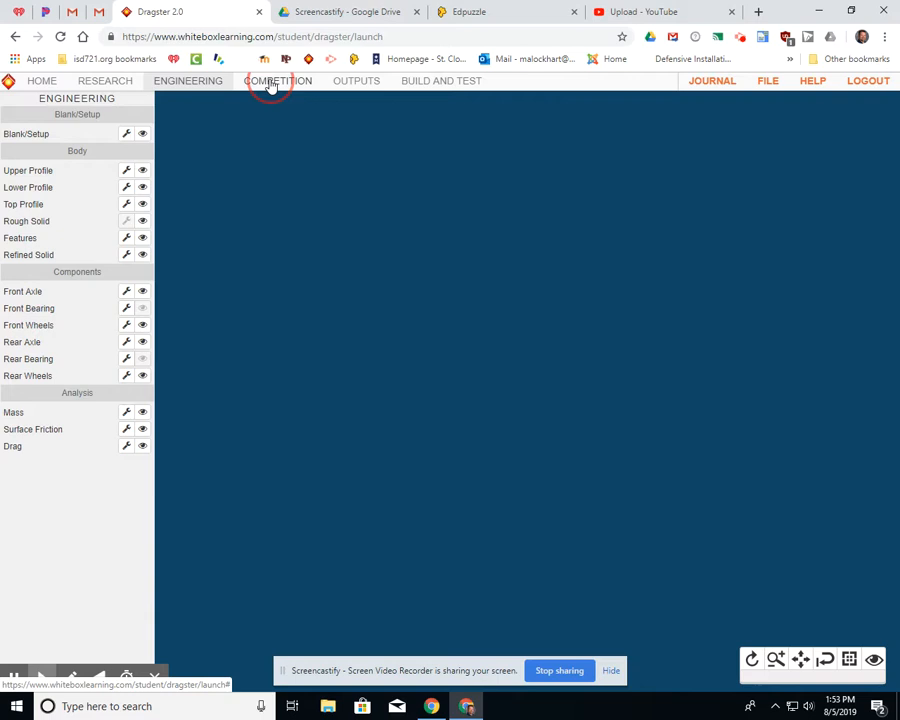
click(276, 80)
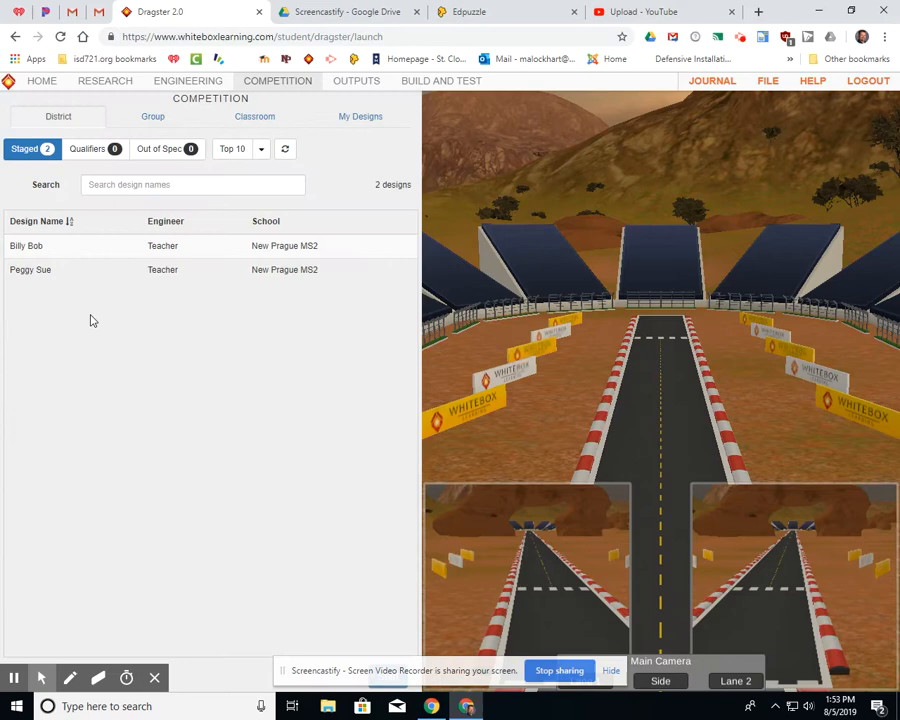
click(152, 116)
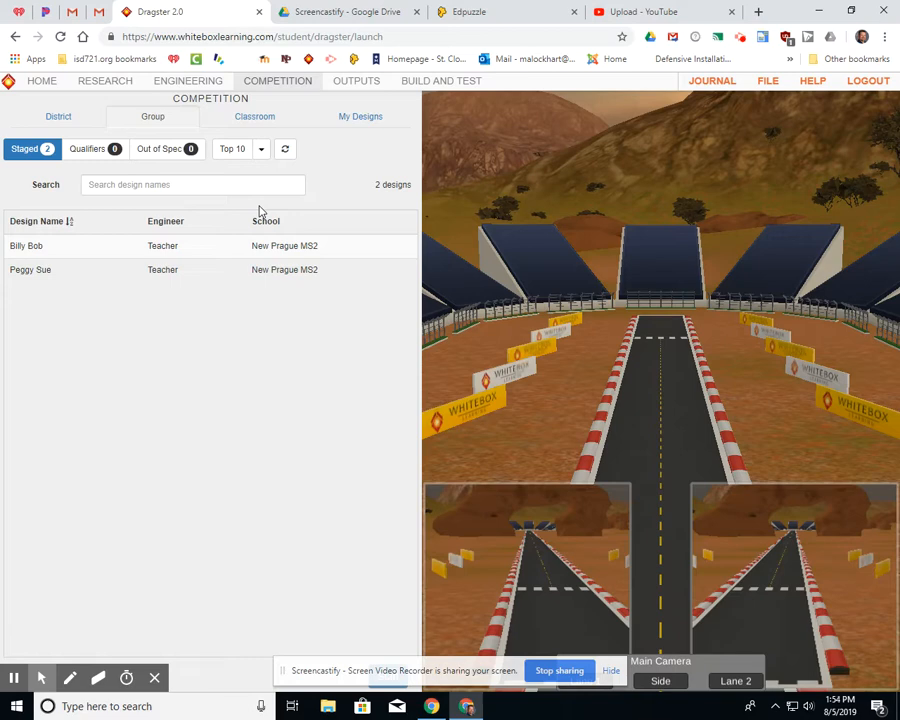
mouse_move(82, 532)
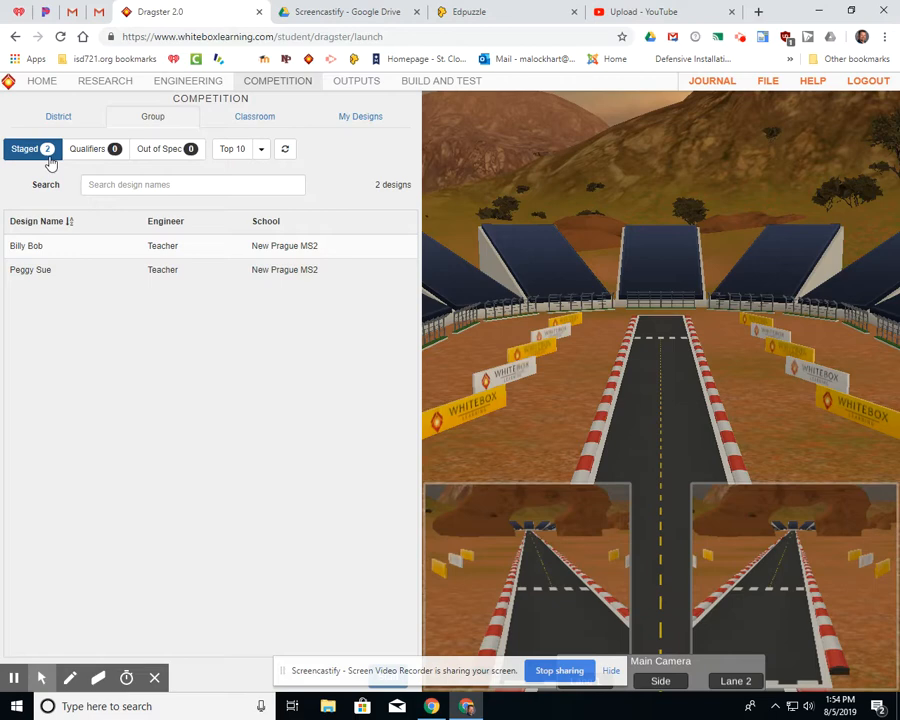
mouse_move(58, 254)
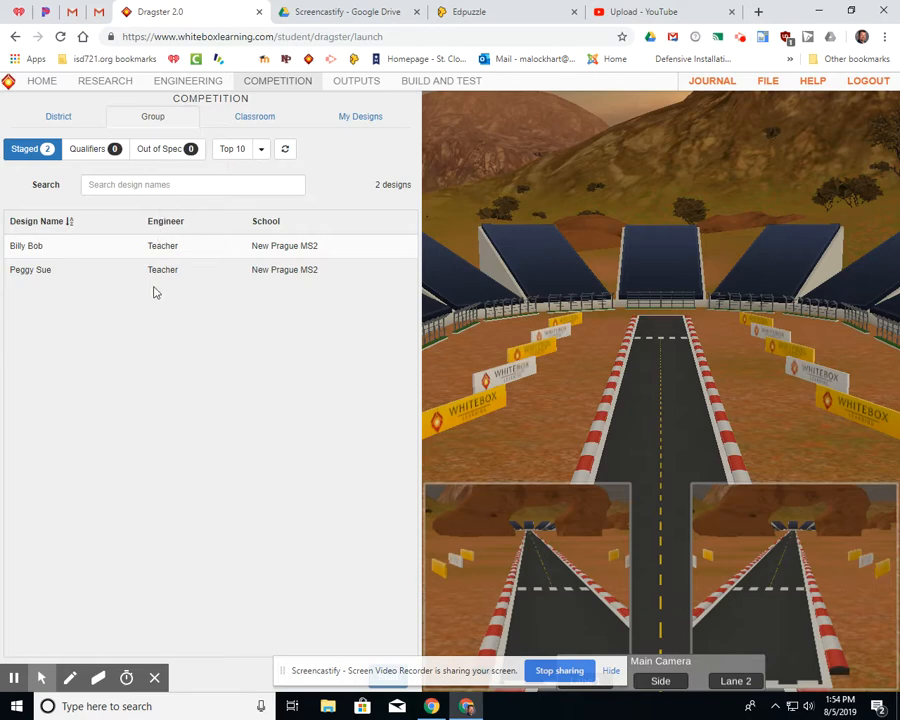
mouse_move(264, 278)
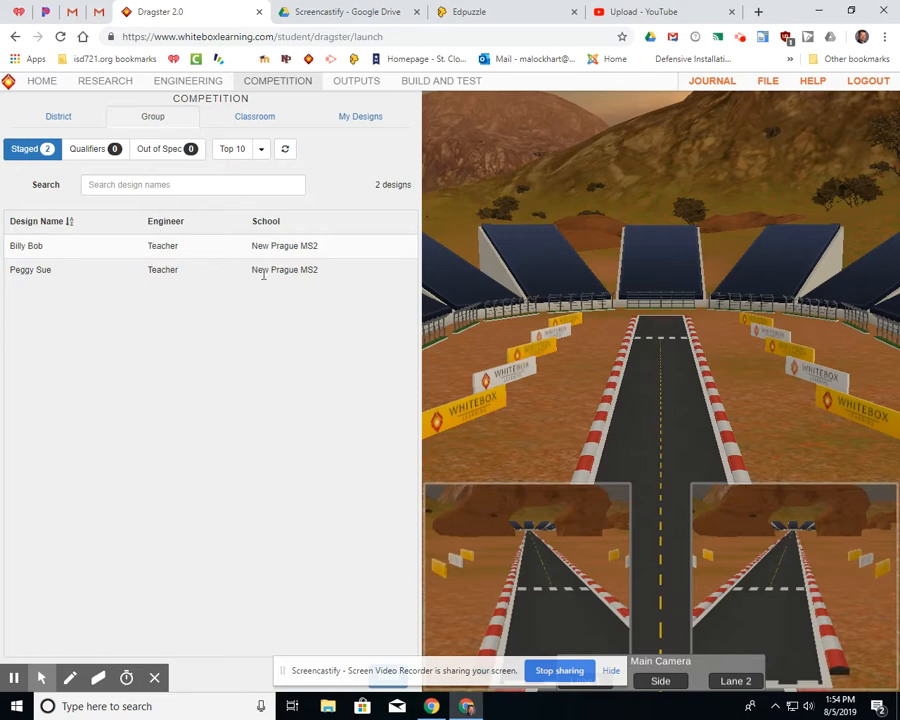
mouse_move(278, 294)
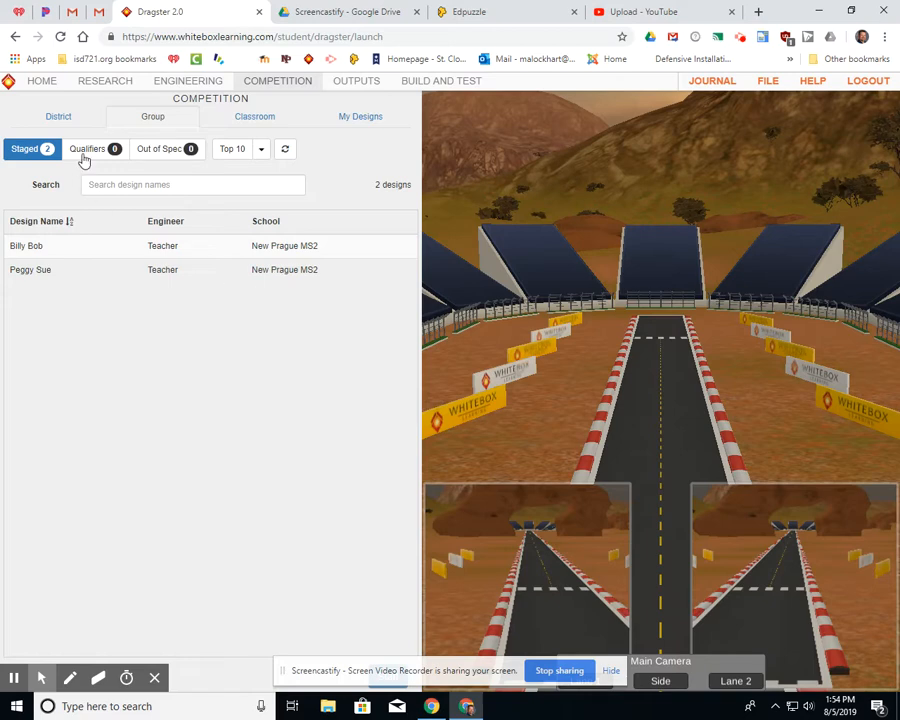
mouse_move(94, 164)
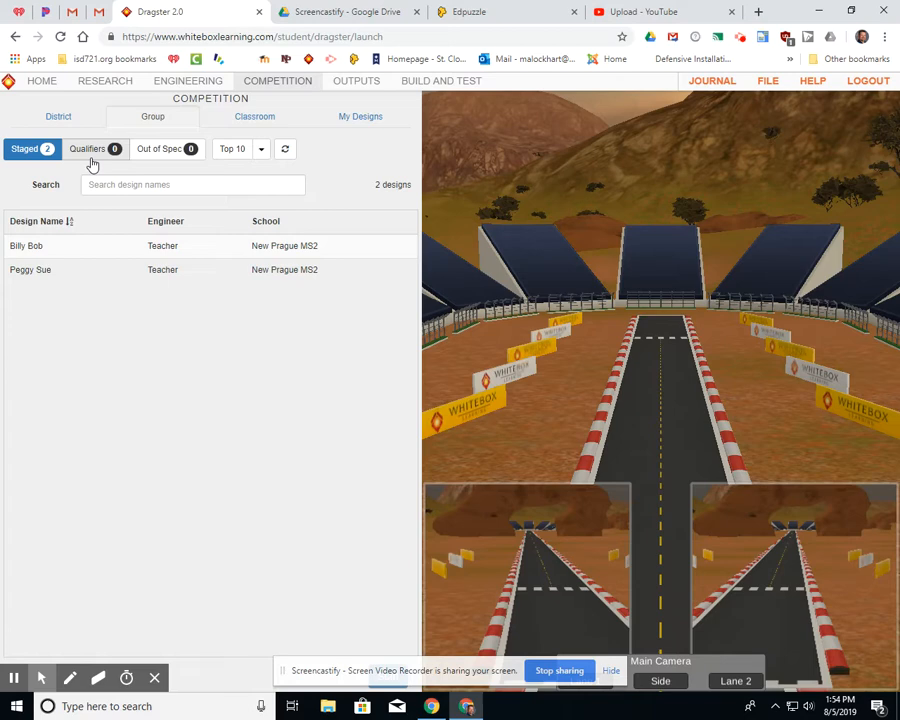
- View the empty Qualifiers and Out of Spec lists, then return to the Staged list
click(96, 148)
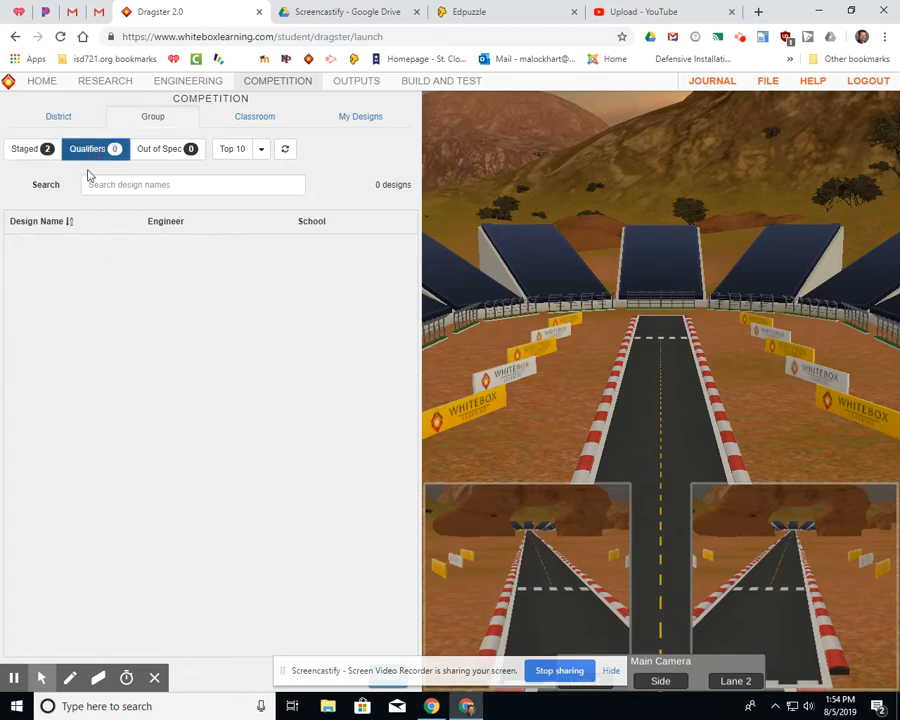
mouse_move(96, 158)
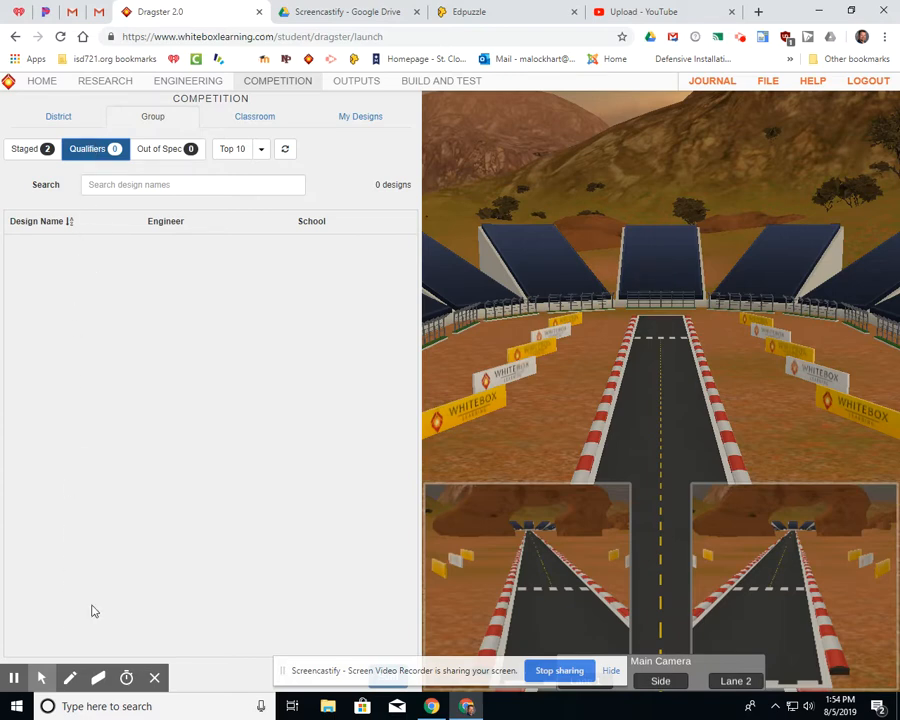
click(168, 148)
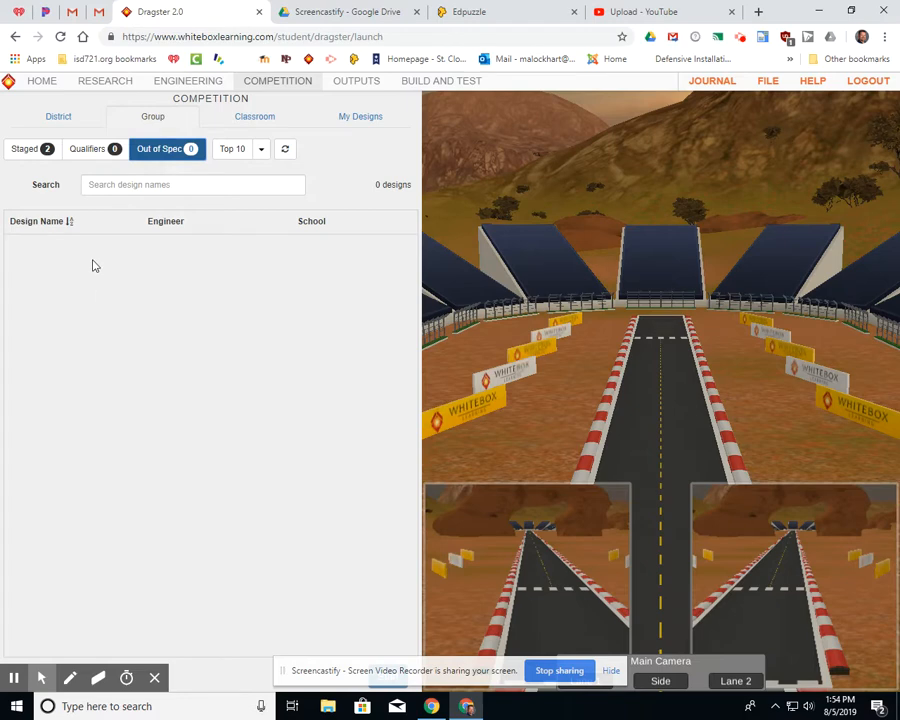
mouse_move(236, 270)
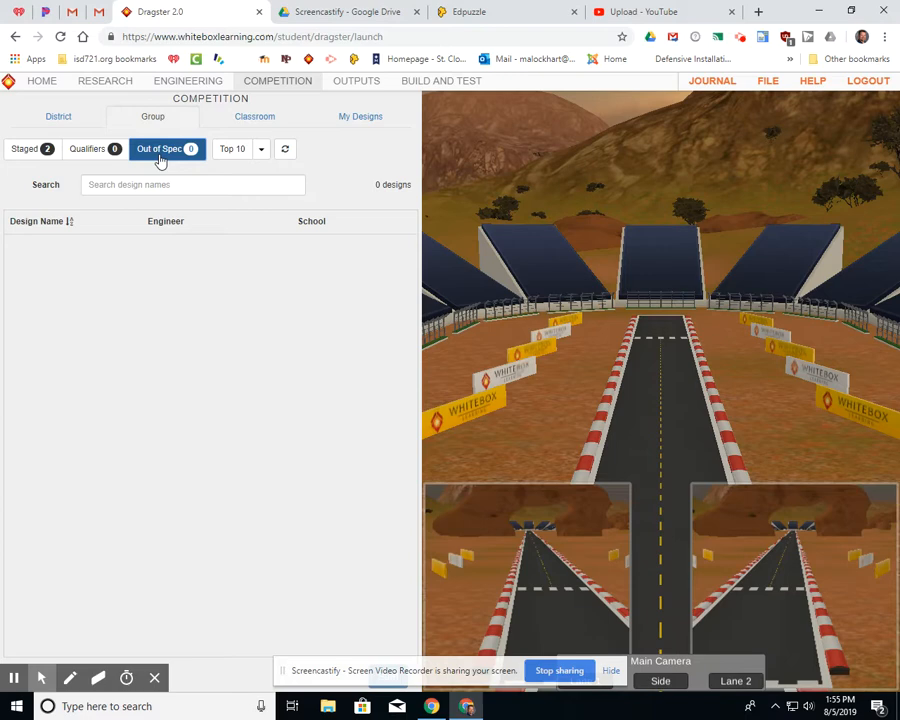
click(96, 148)
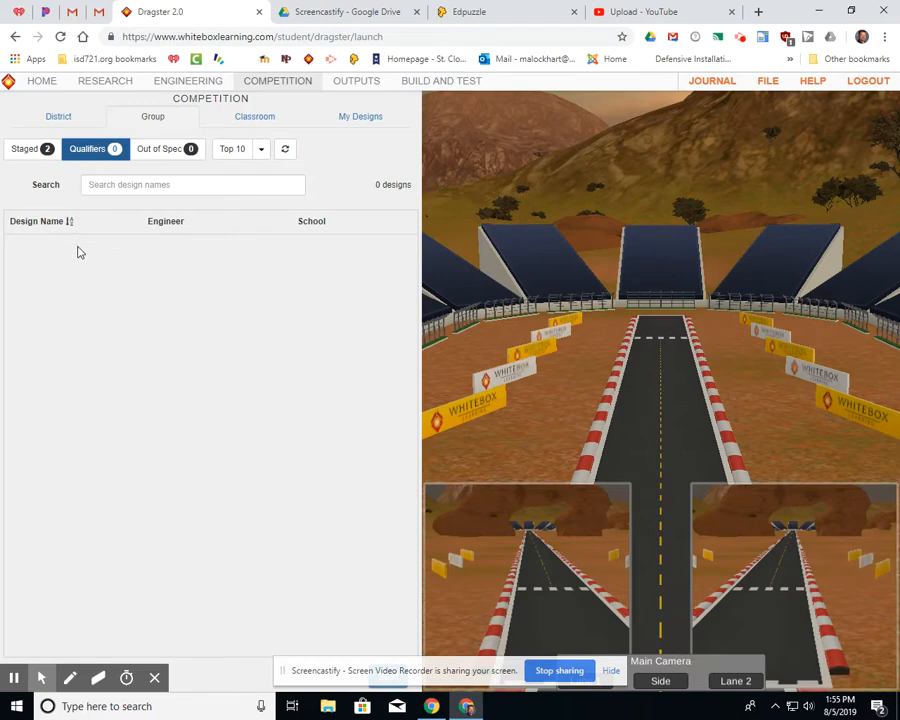
click(24, 148)
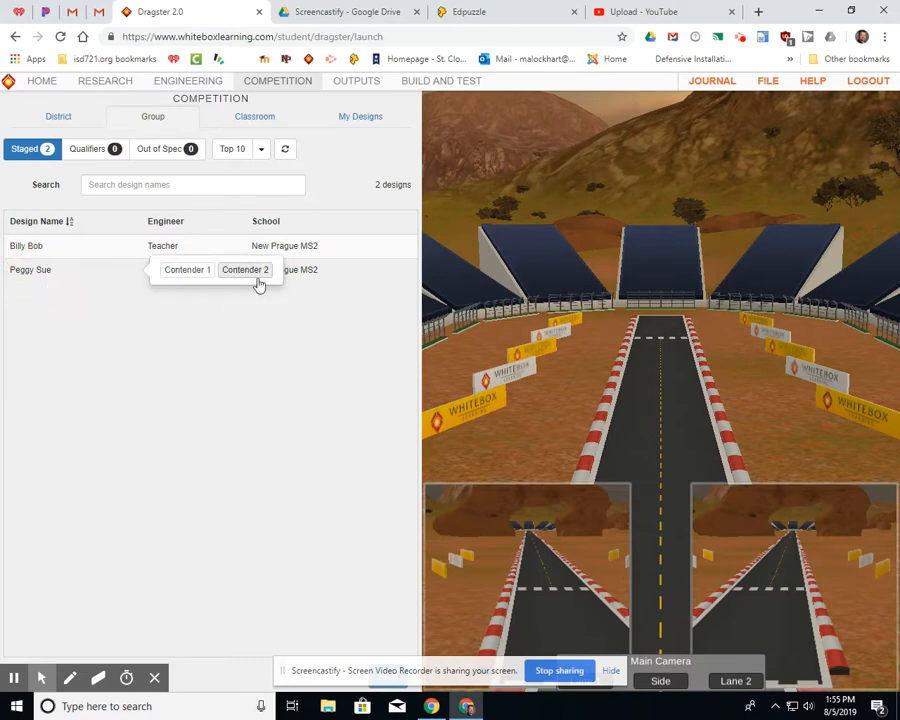
mouse_move(244, 274)
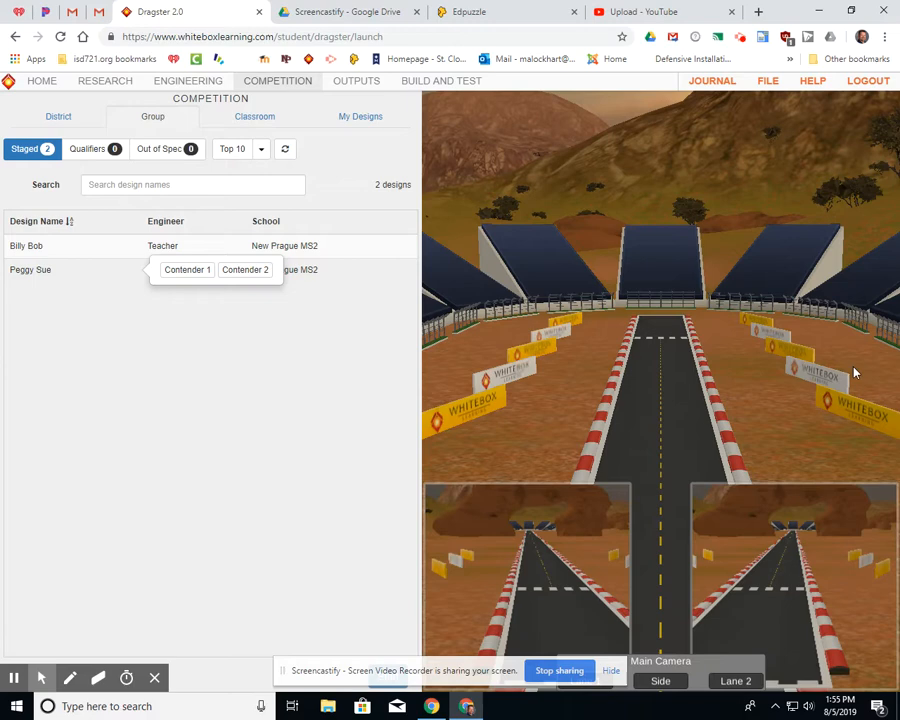
mouse_move(276, 276)
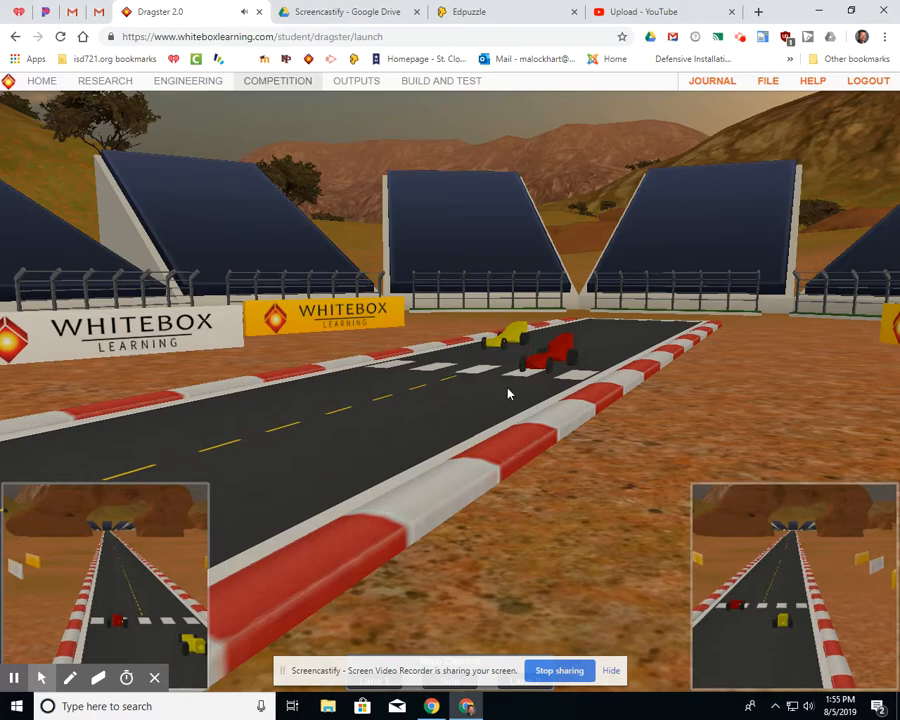
mouse_move(472, 428)
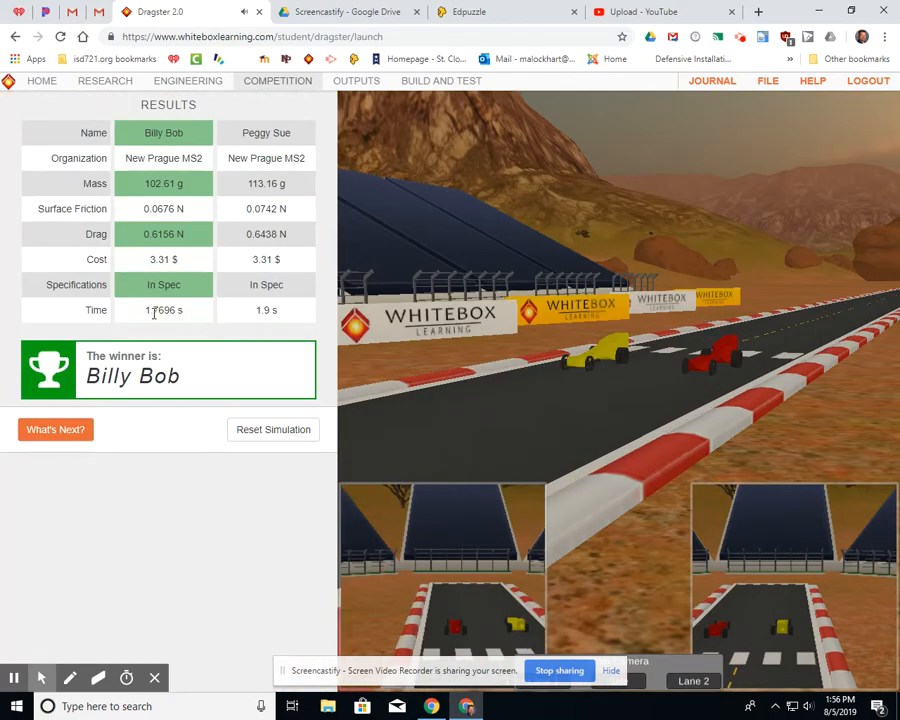
mouse_move(524, 428)
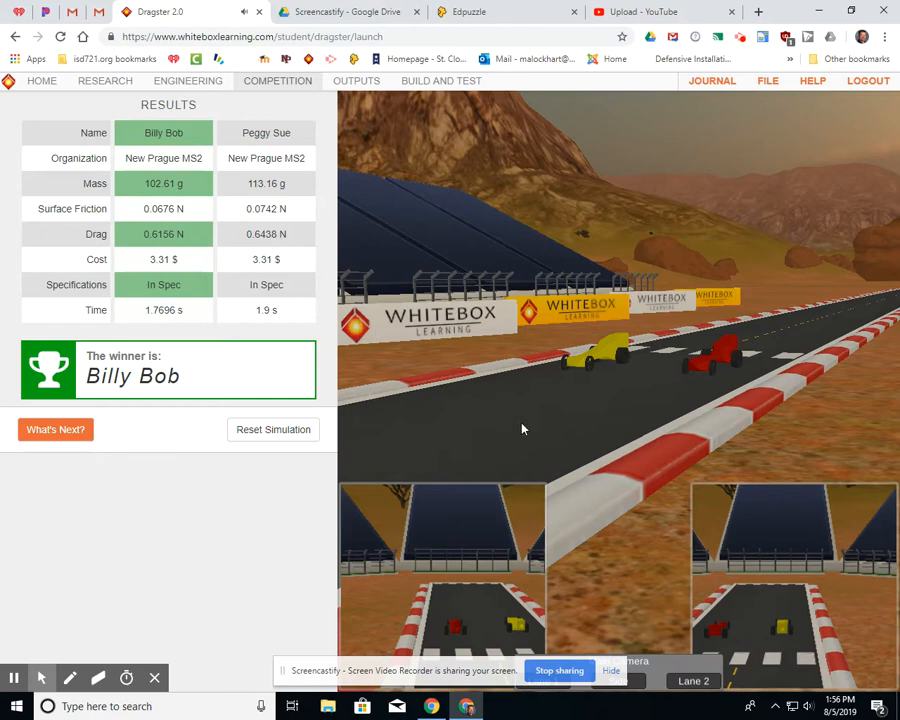
mouse_move(92, 132)
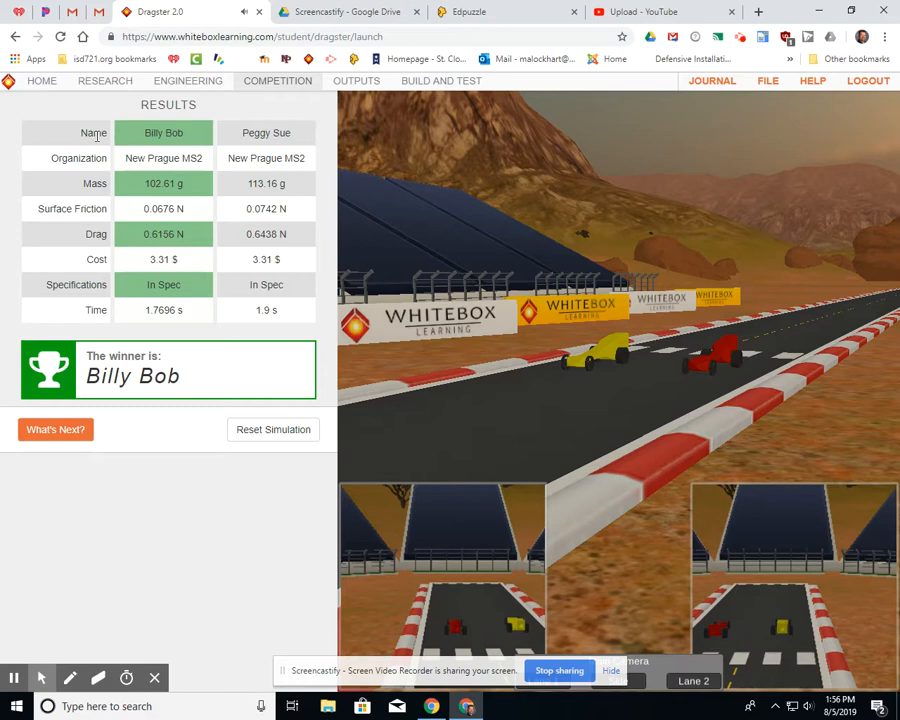
mouse_move(260, 148)
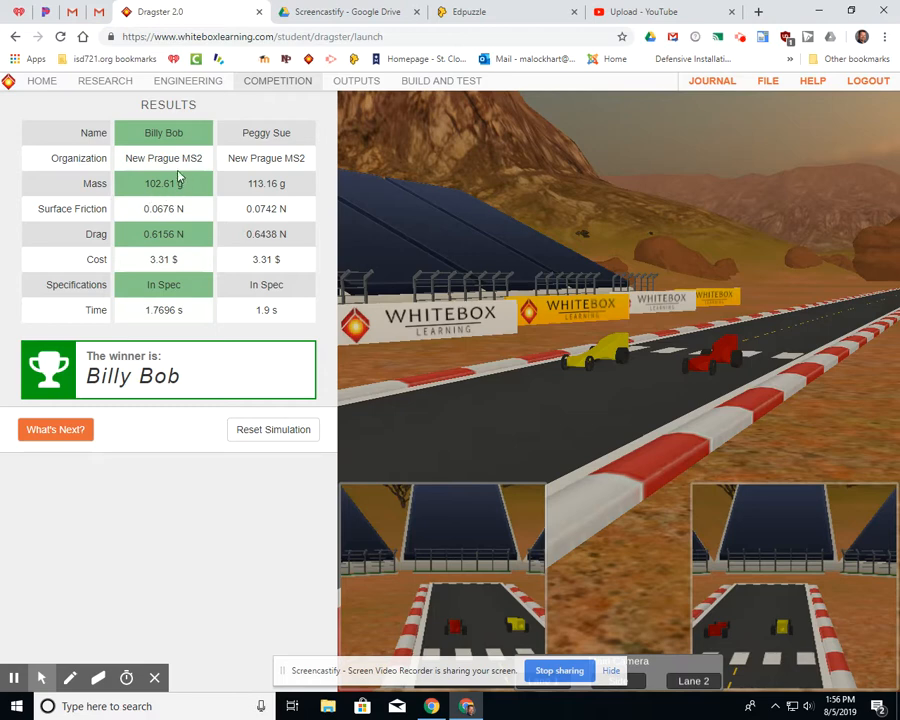
mouse_move(276, 200)
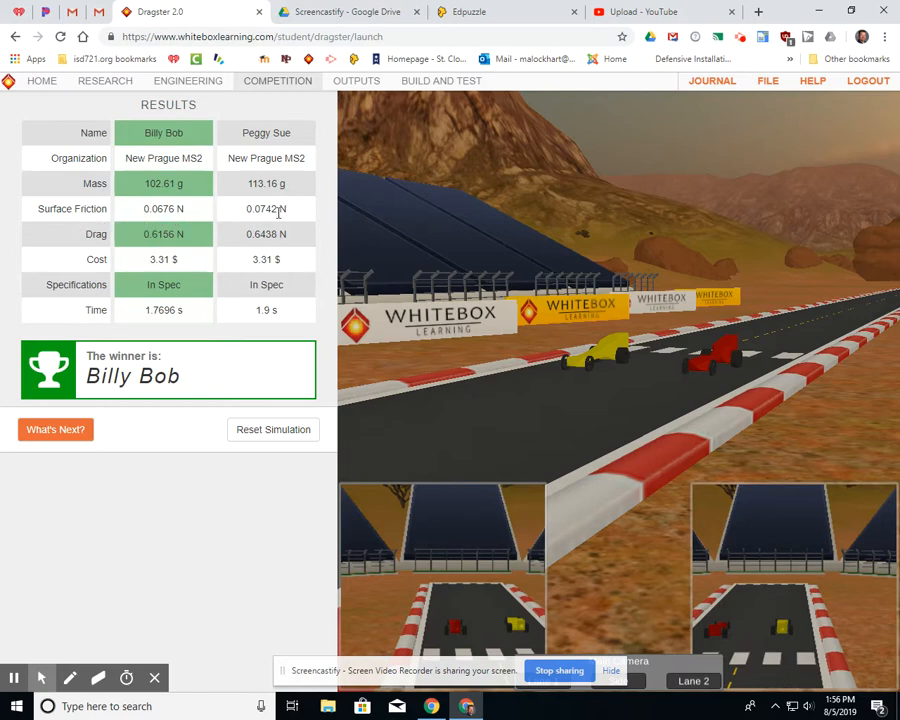
mouse_move(244, 232)
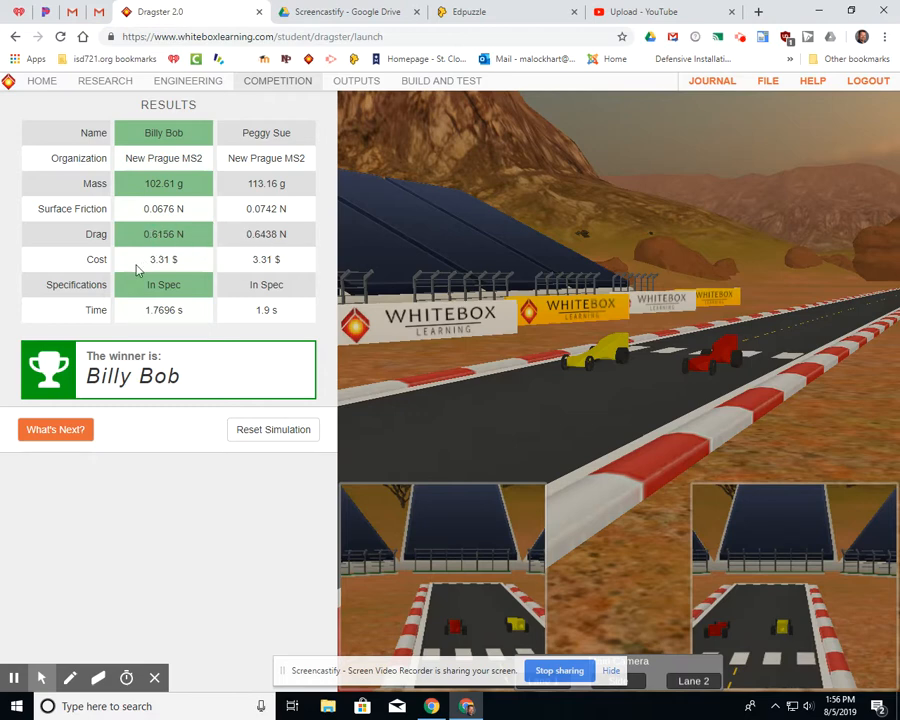
mouse_move(164, 272)
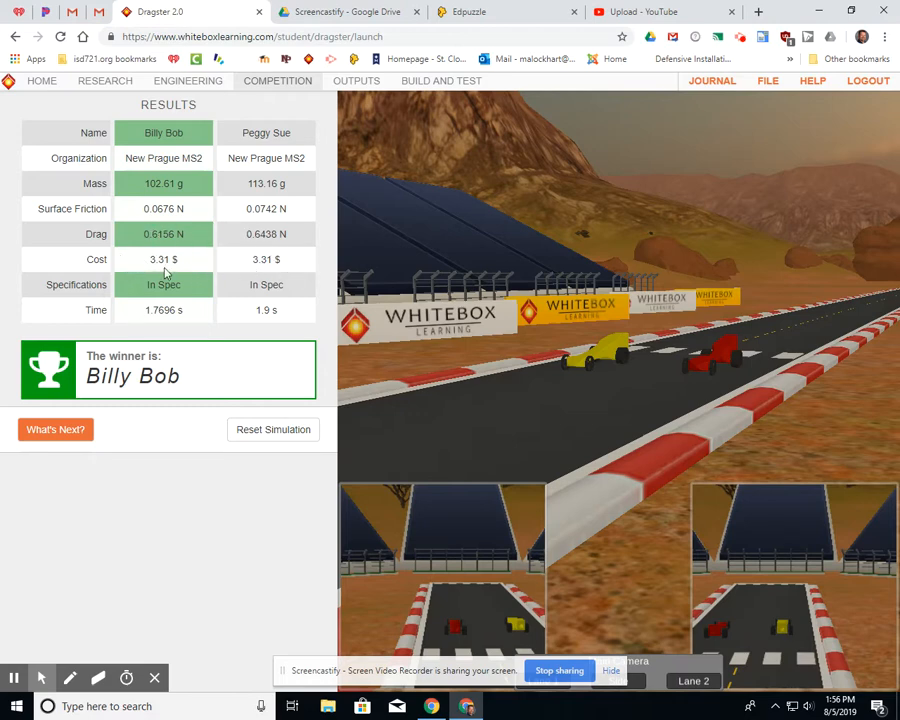
mouse_move(194, 292)
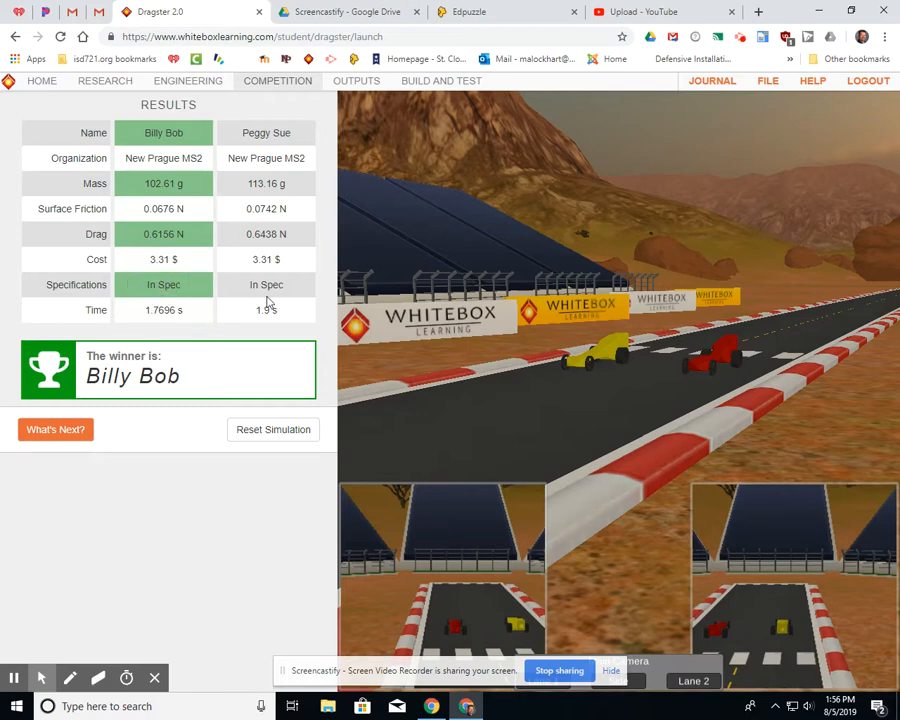
mouse_move(122, 336)
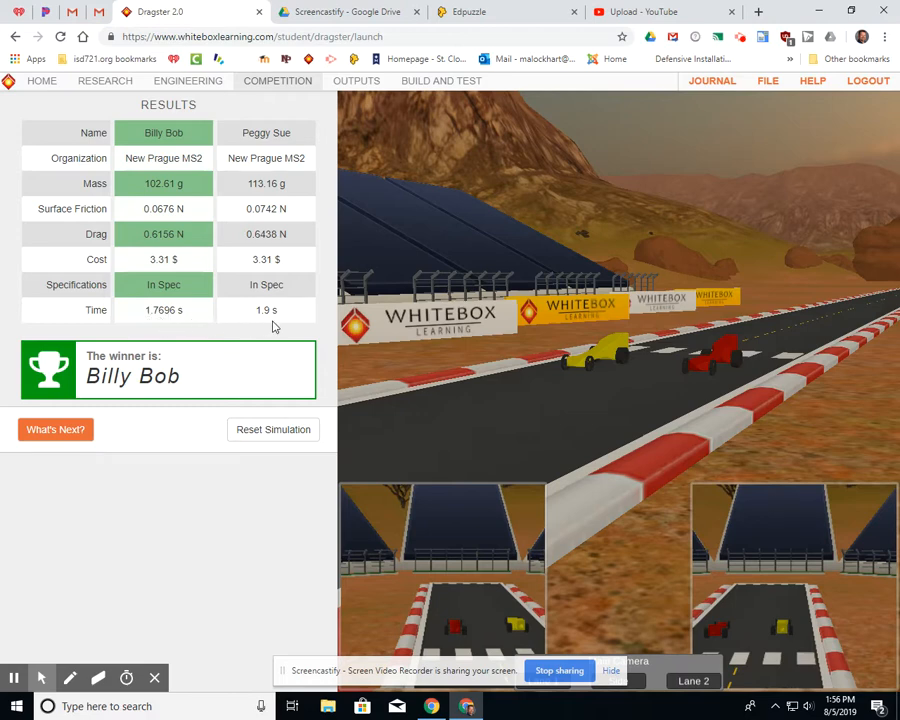
mouse_move(170, 280)
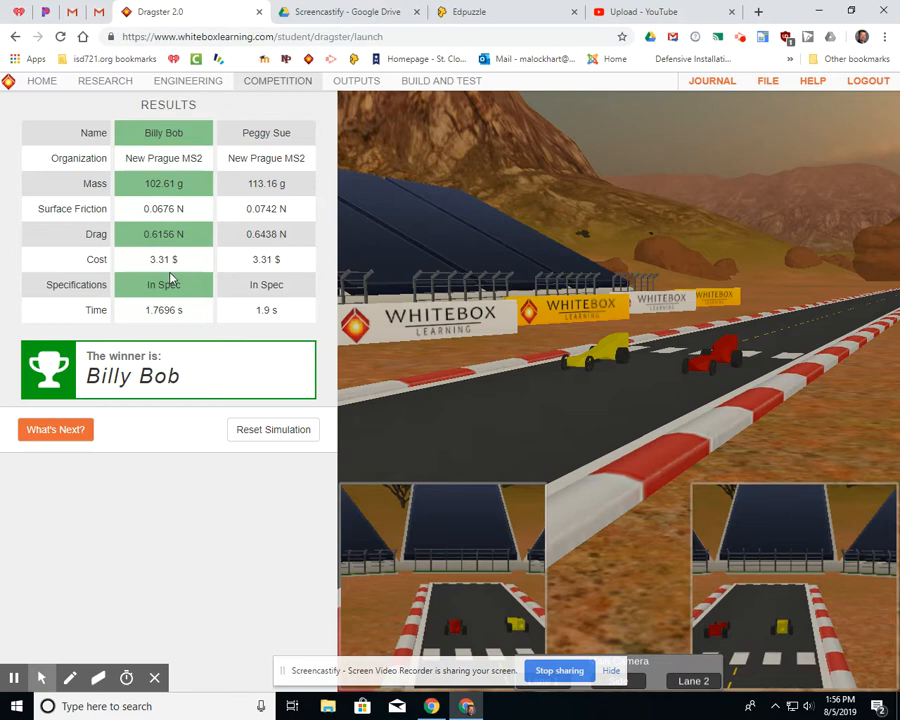
mouse_move(164, 404)
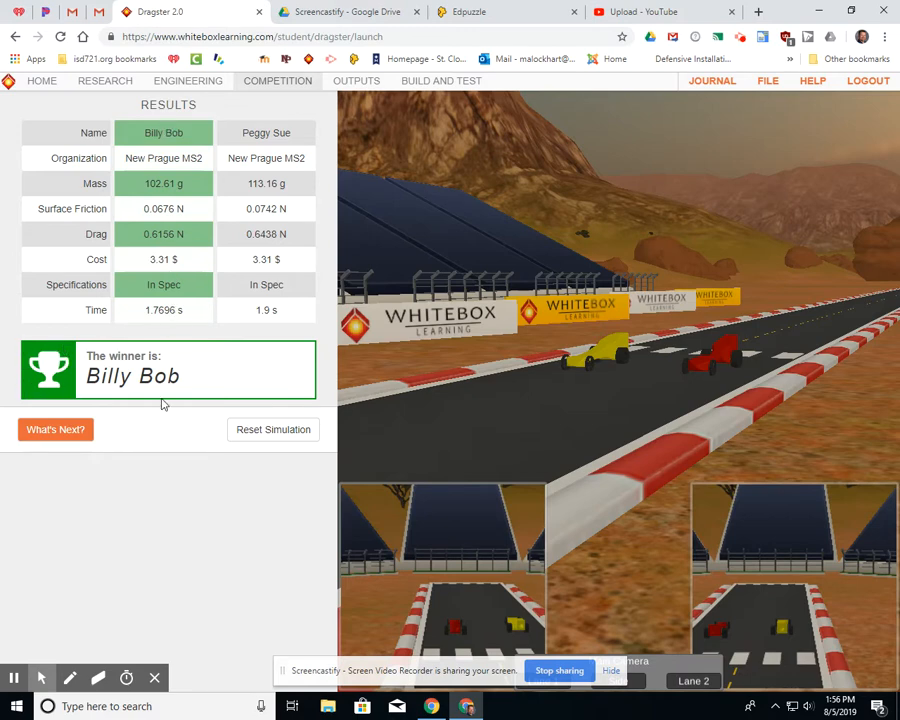
mouse_move(240, 388)
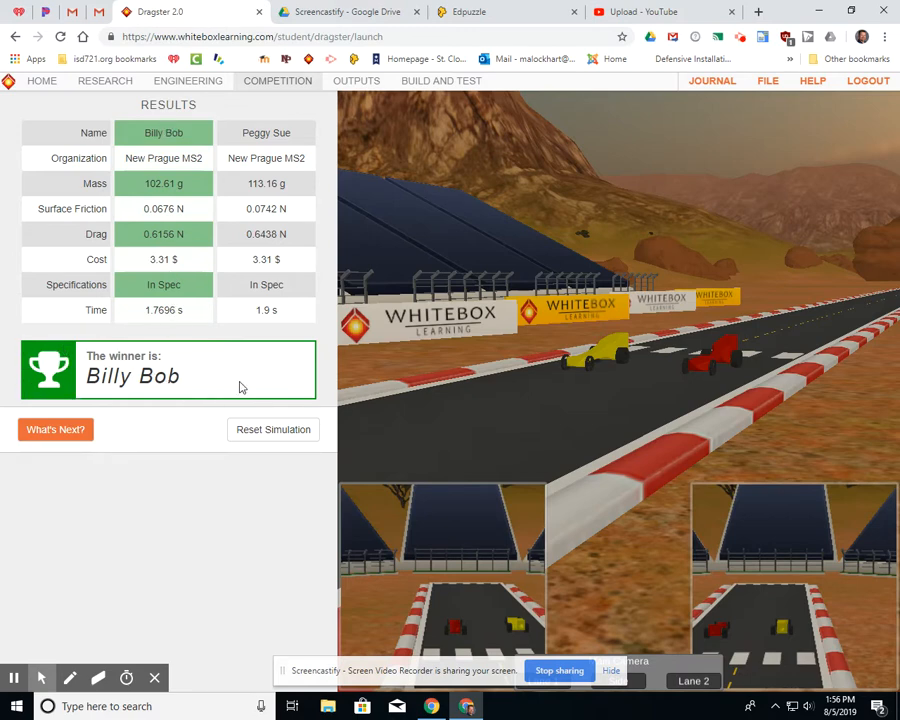
mouse_move(180, 396)
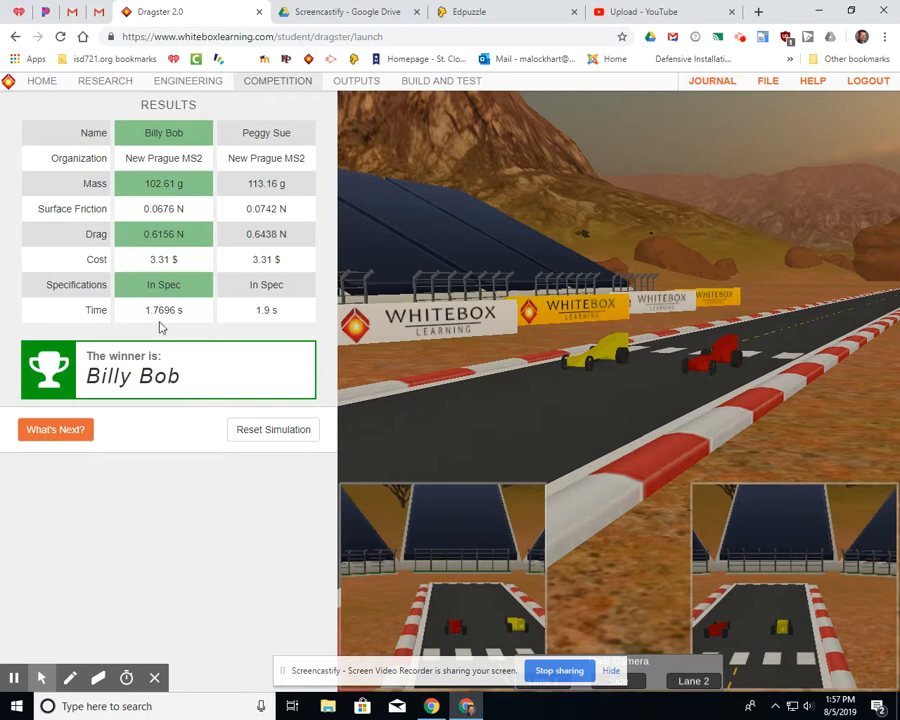
mouse_move(172, 322)
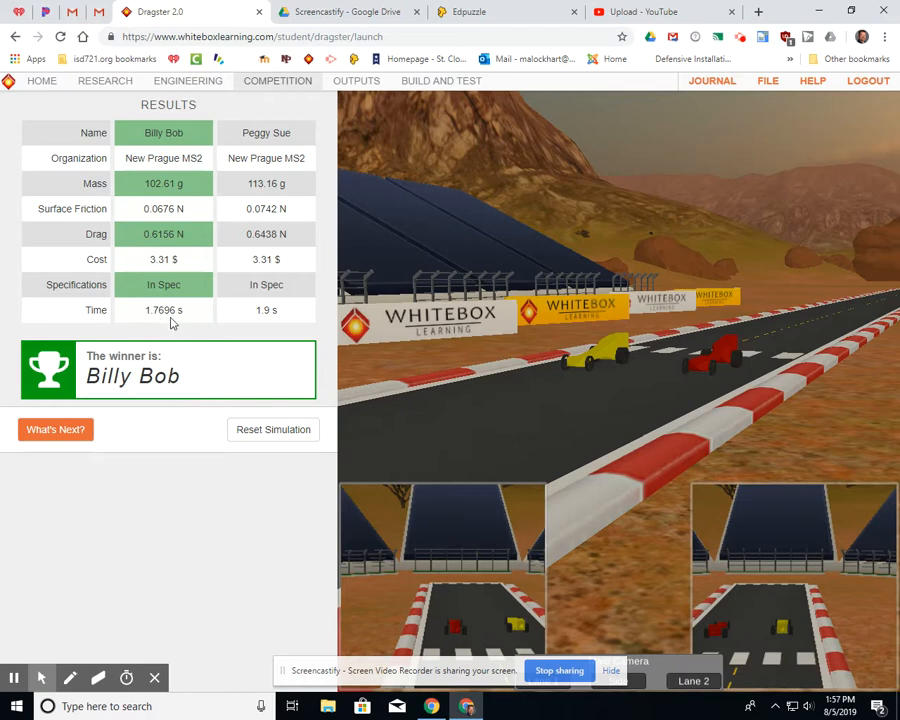
mouse_move(202, 356)
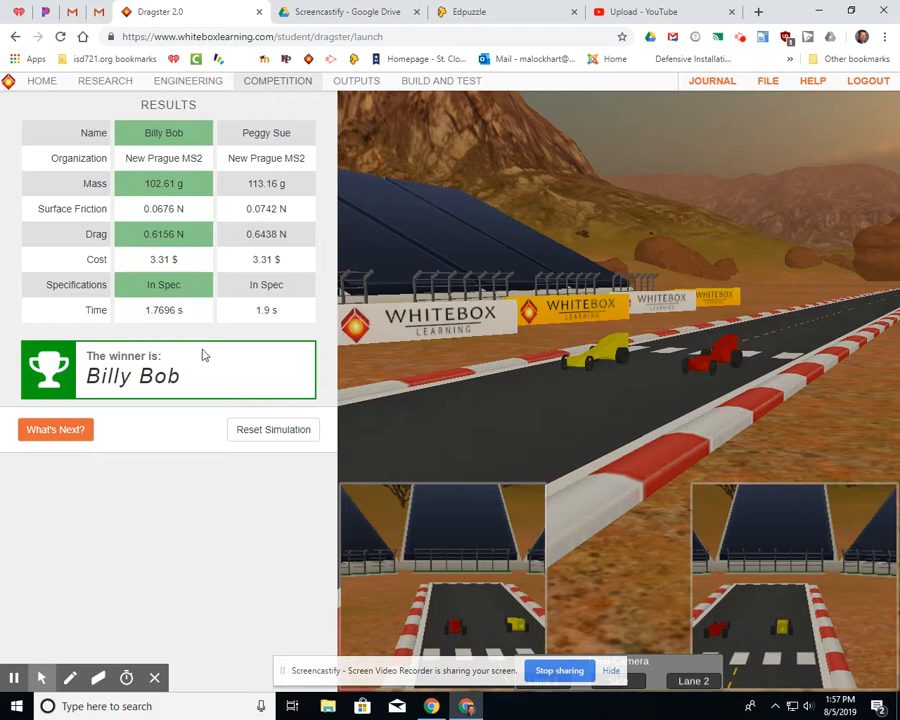
mouse_move(160, 322)
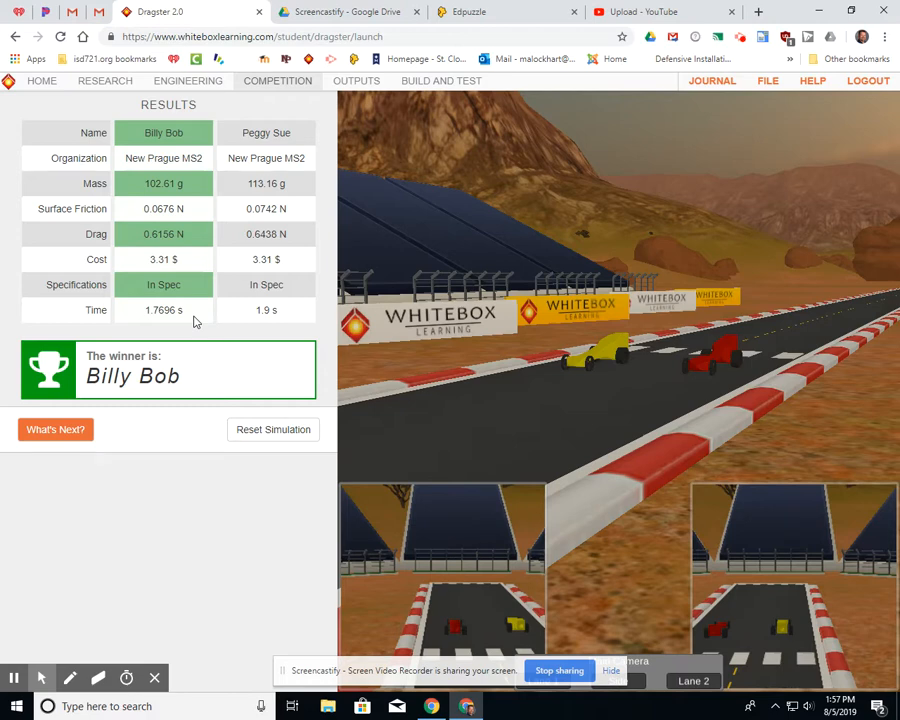
mouse_move(162, 336)
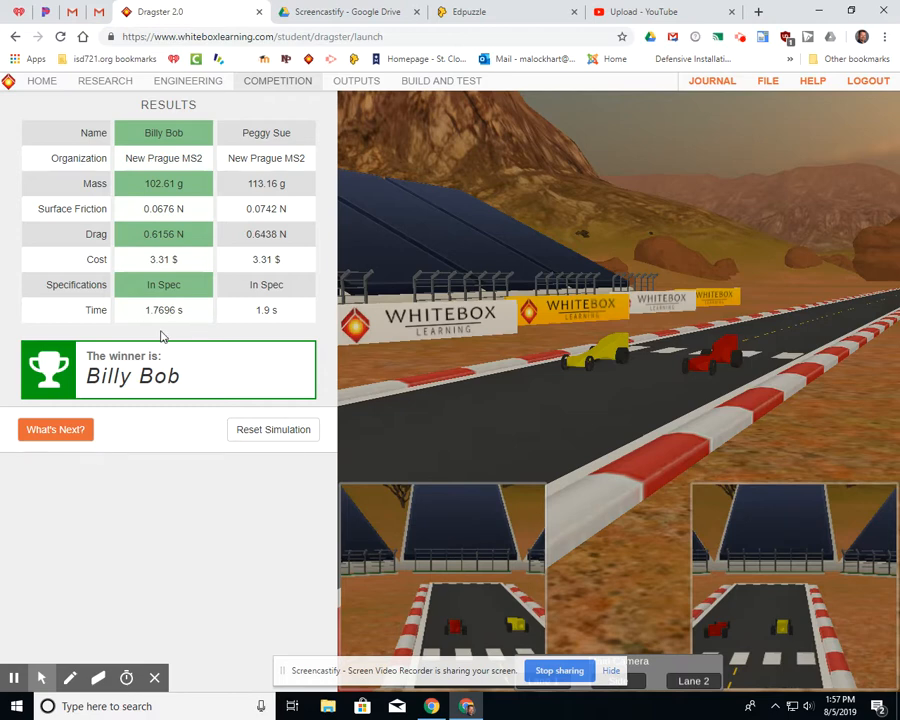
mouse_move(184, 316)
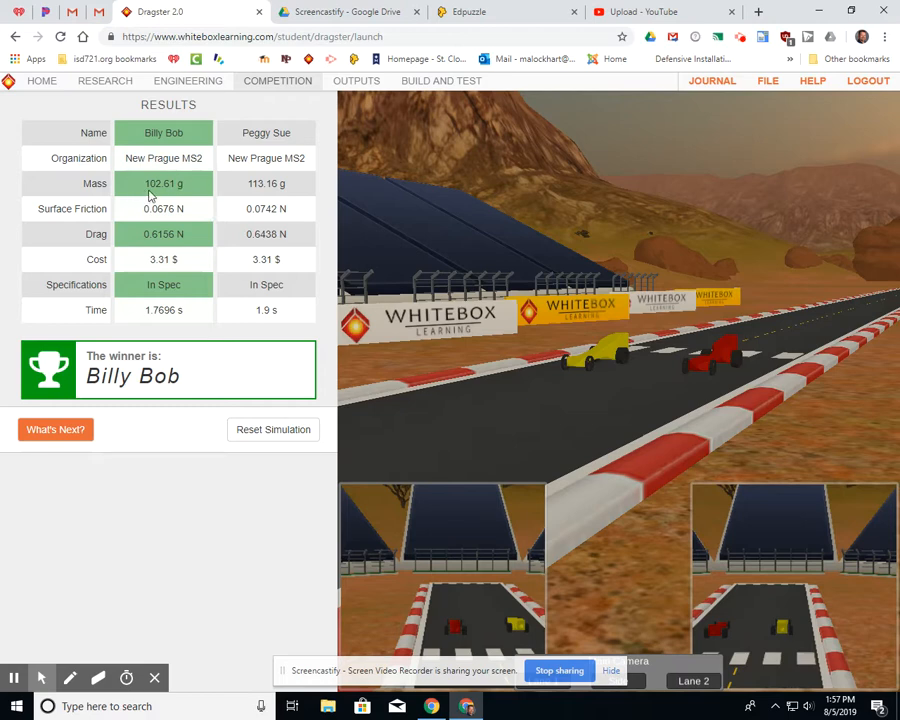
mouse_move(252, 184)
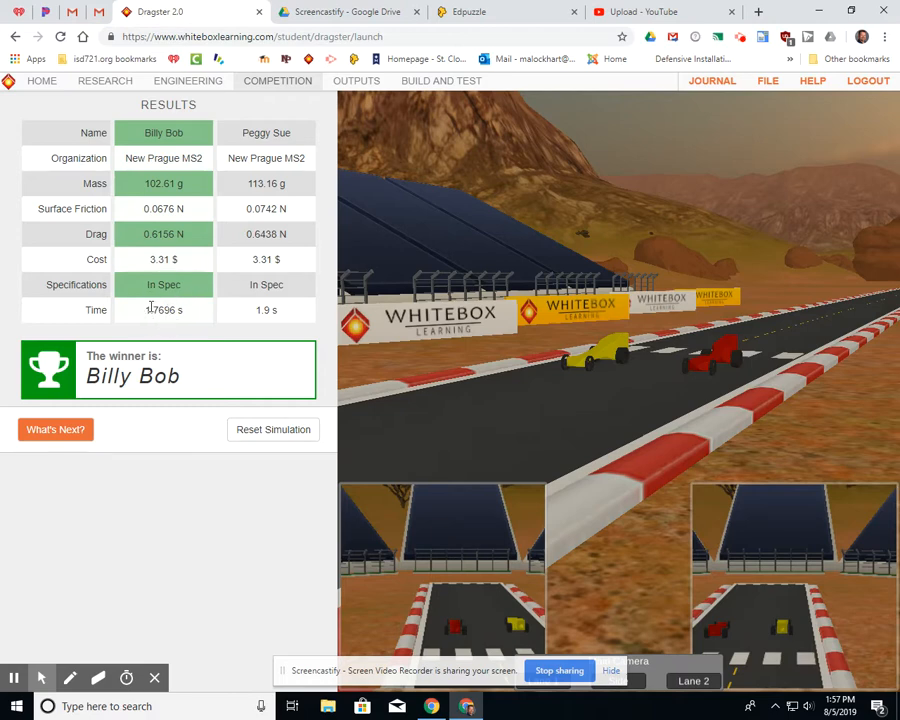
mouse_move(280, 316)
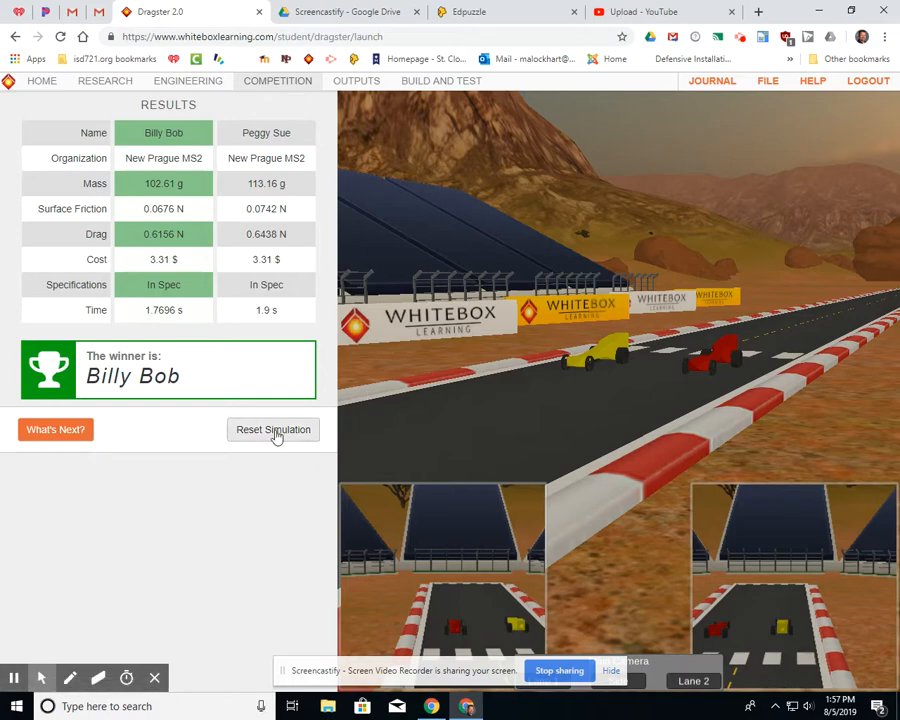
- Reset the simulation and show the Qualifiers list now holding Billy Bob and Peggy Sue
click(272, 428)
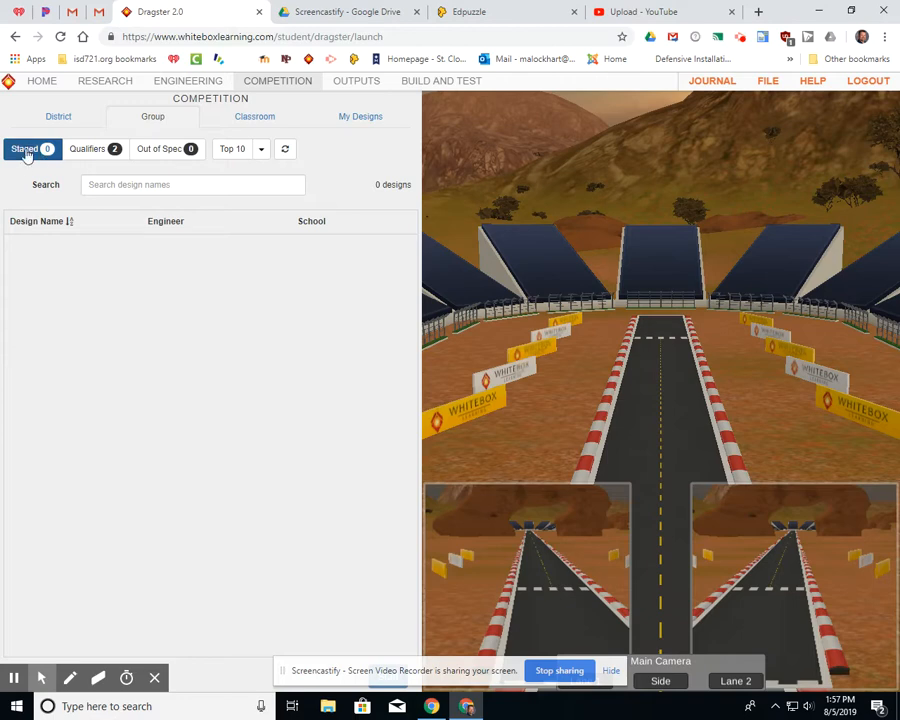
click(28, 148)
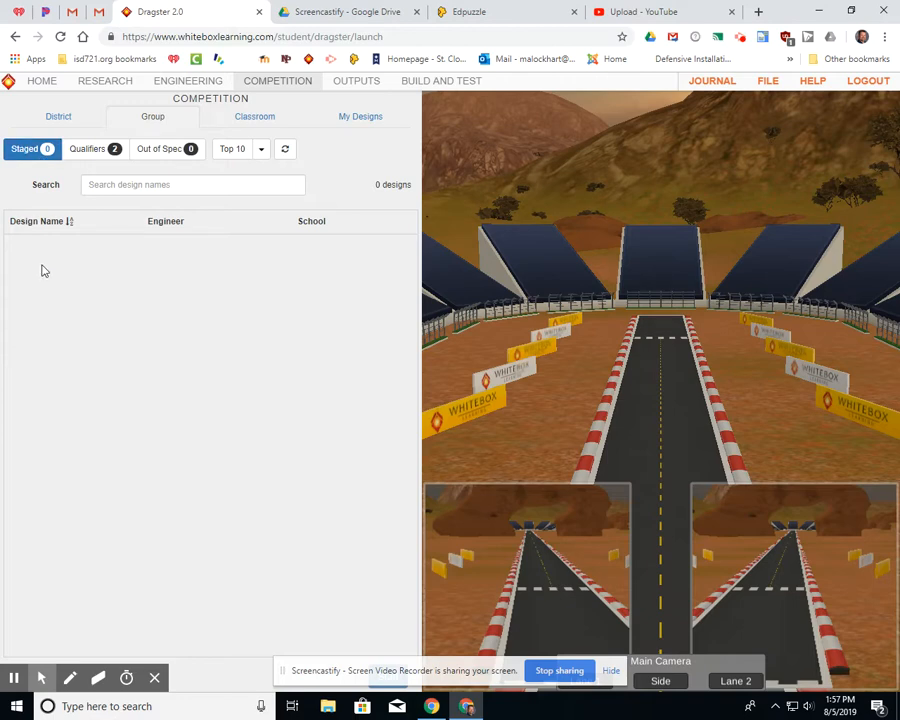
mouse_move(54, 248)
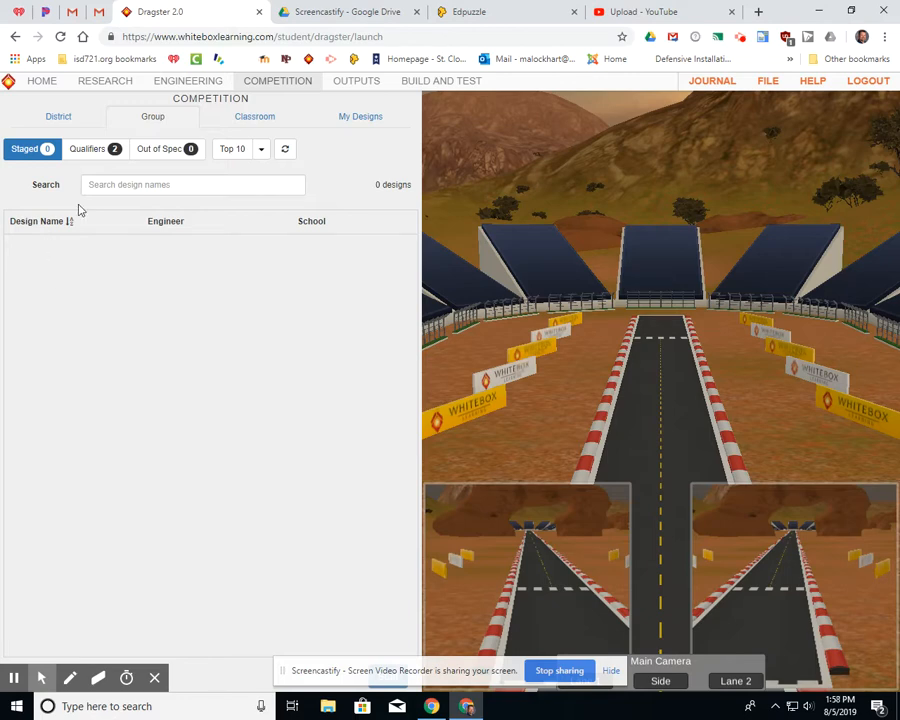
click(104, 148)
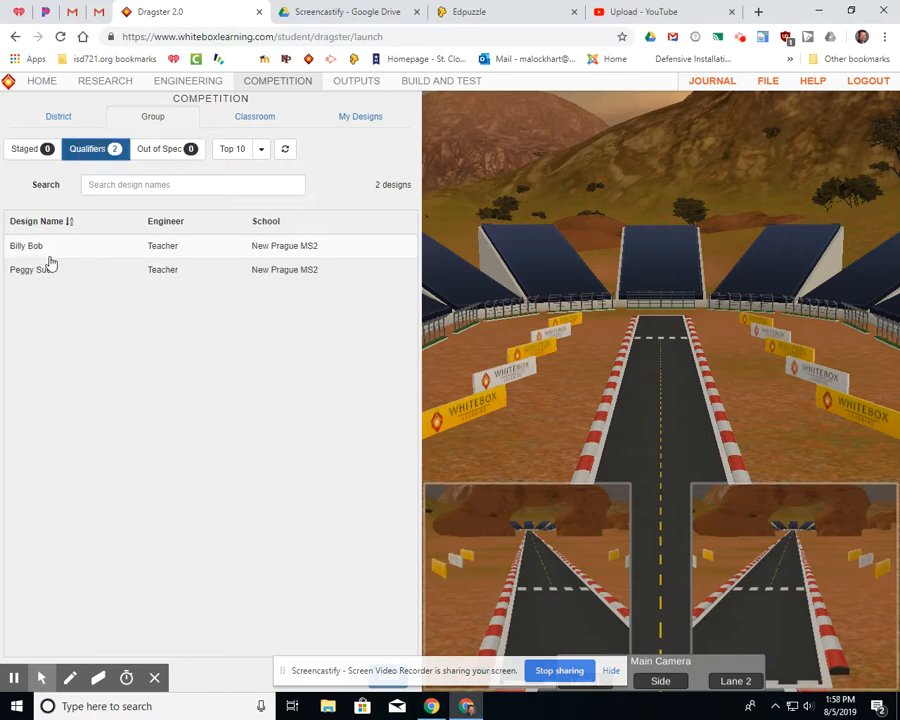
mouse_move(70, 260)
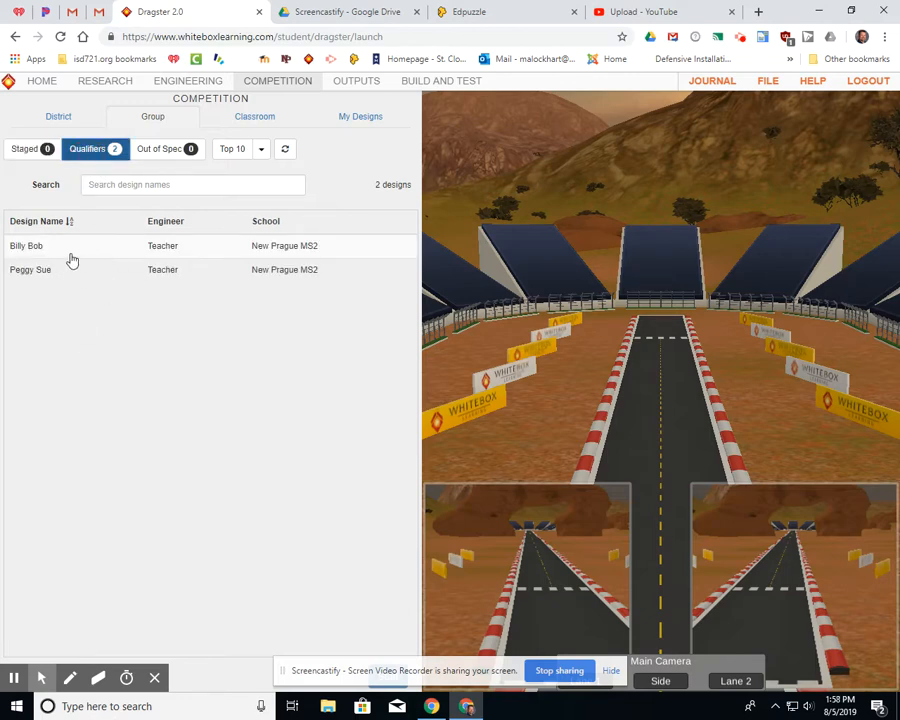
mouse_move(102, 276)
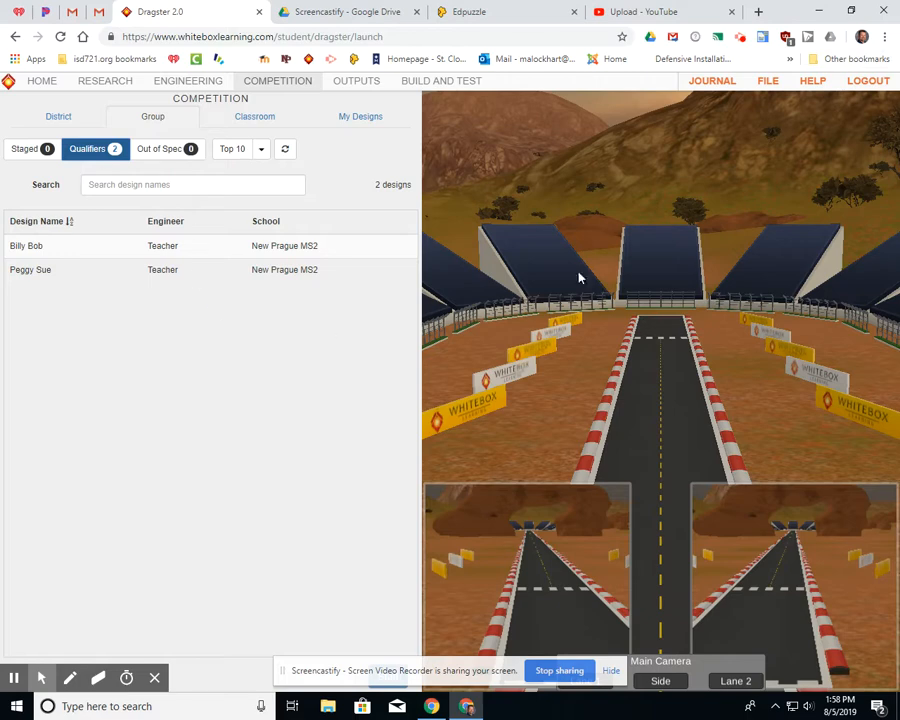
mouse_move(36, 286)
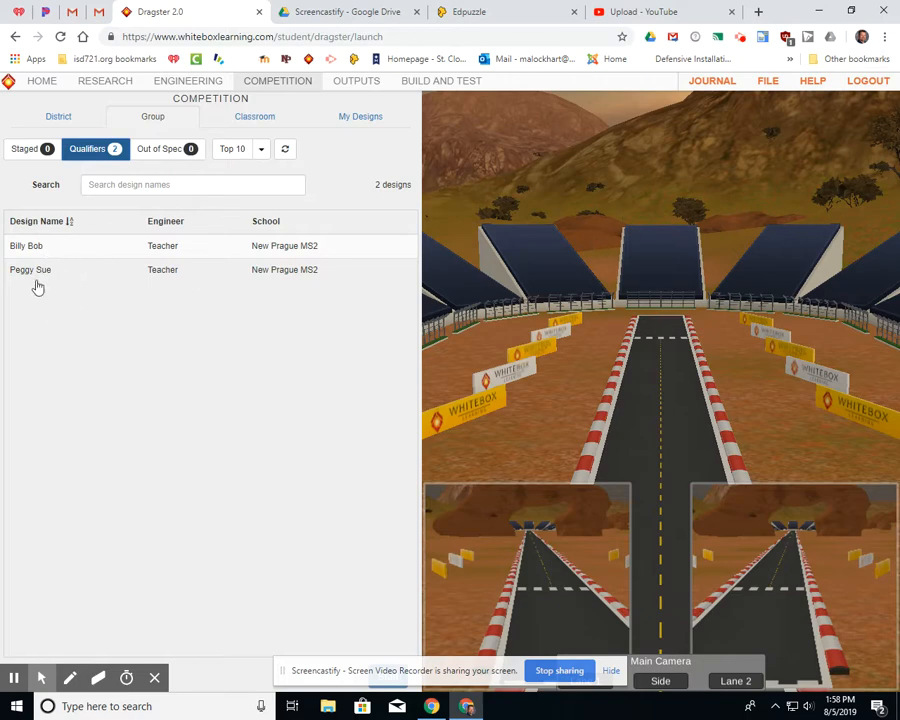
mouse_move(118, 268)
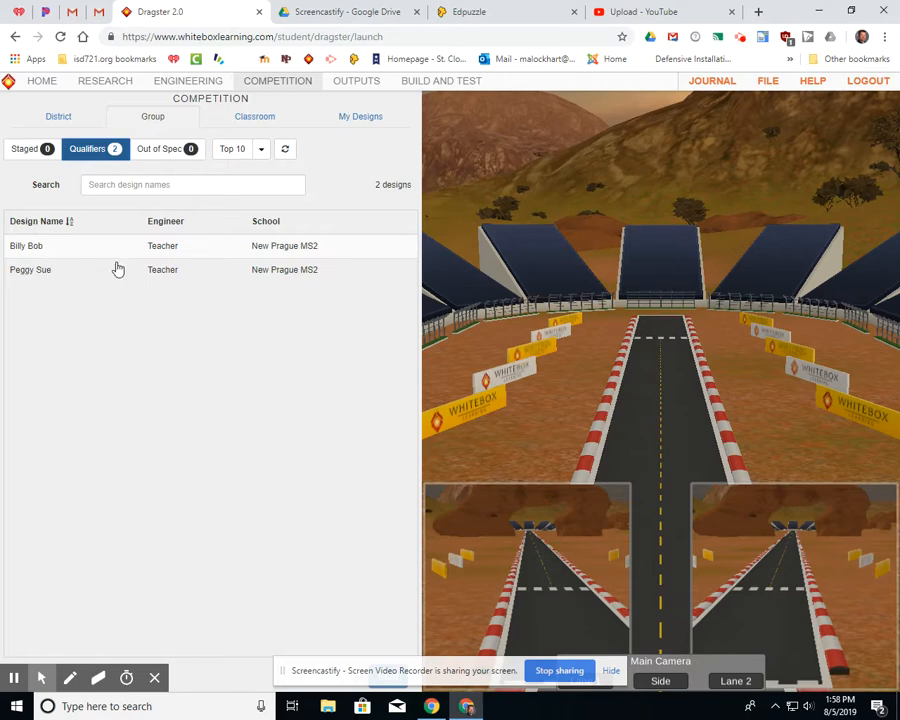
mouse_move(342, 254)
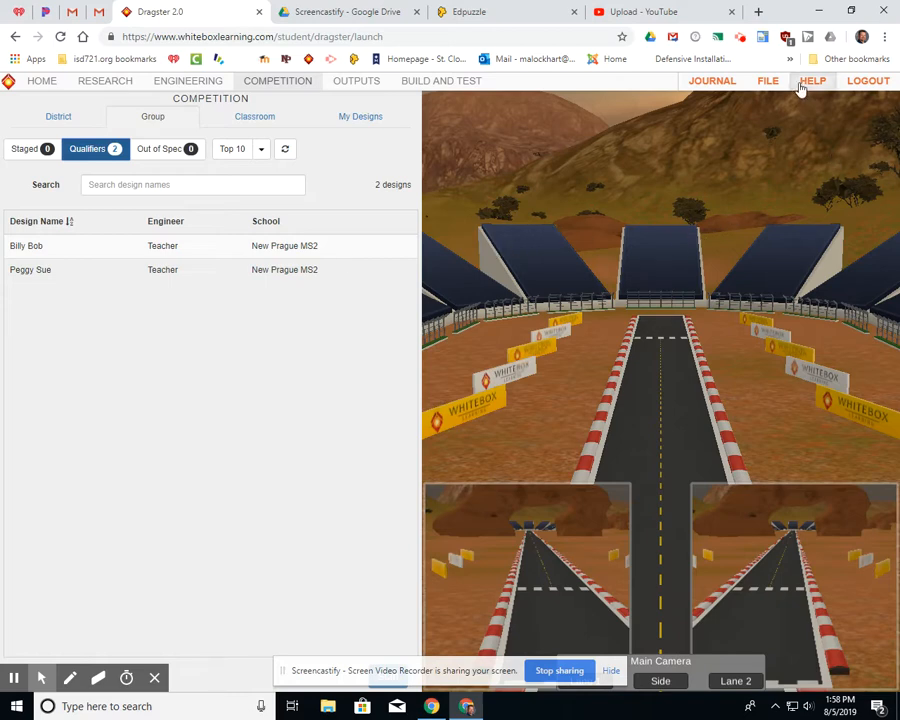
- Check Peggy Sue's and Billy Bob's saved revisions in the File Manager, then close it
click(764, 84)
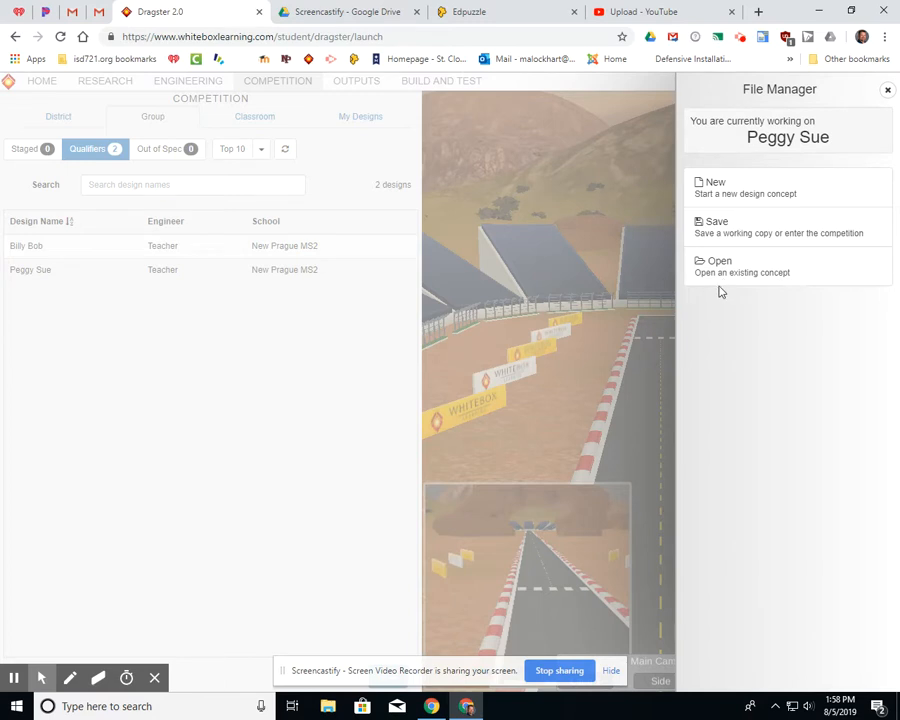
mouse_move(724, 280)
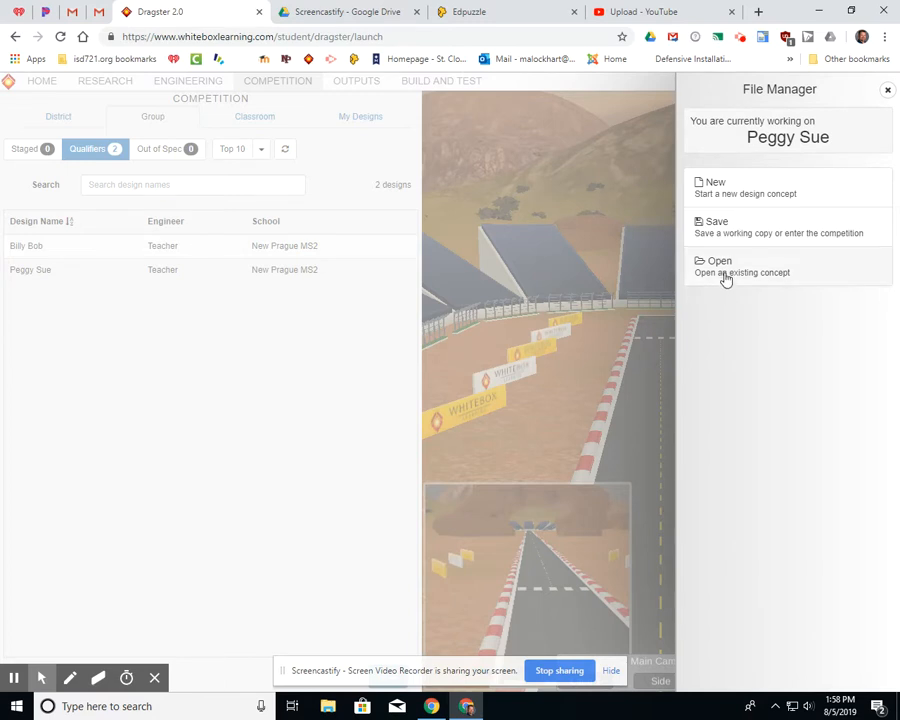
click(718, 266)
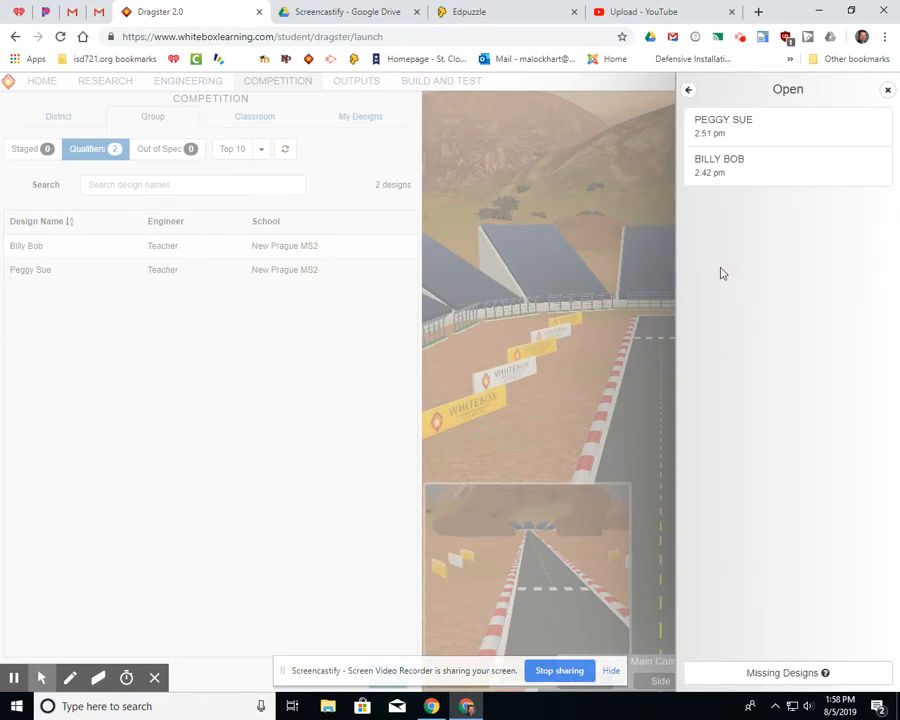
click(740, 124)
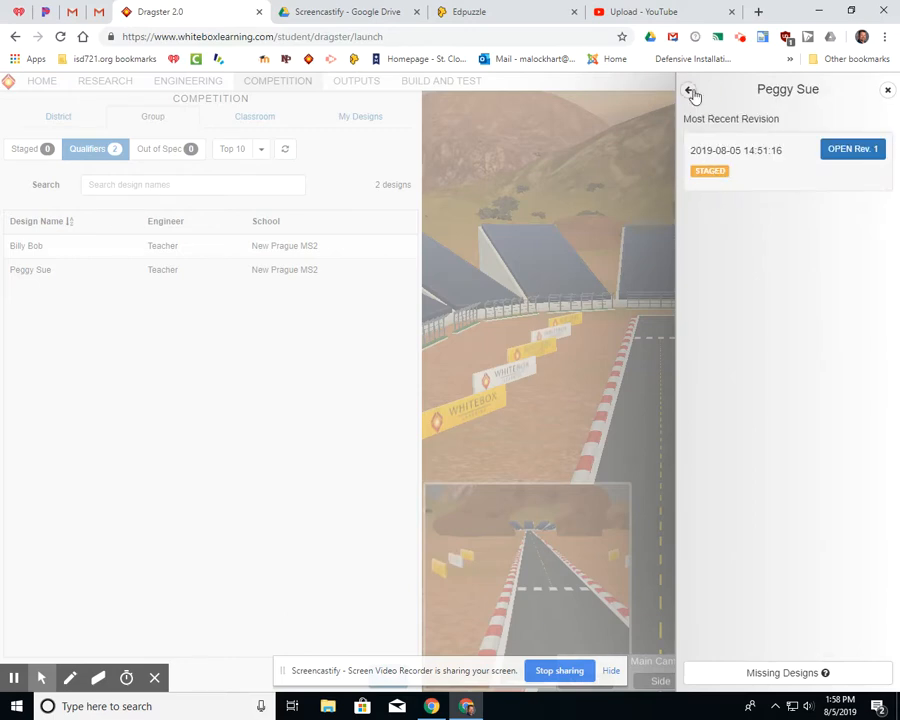
click(24, 244)
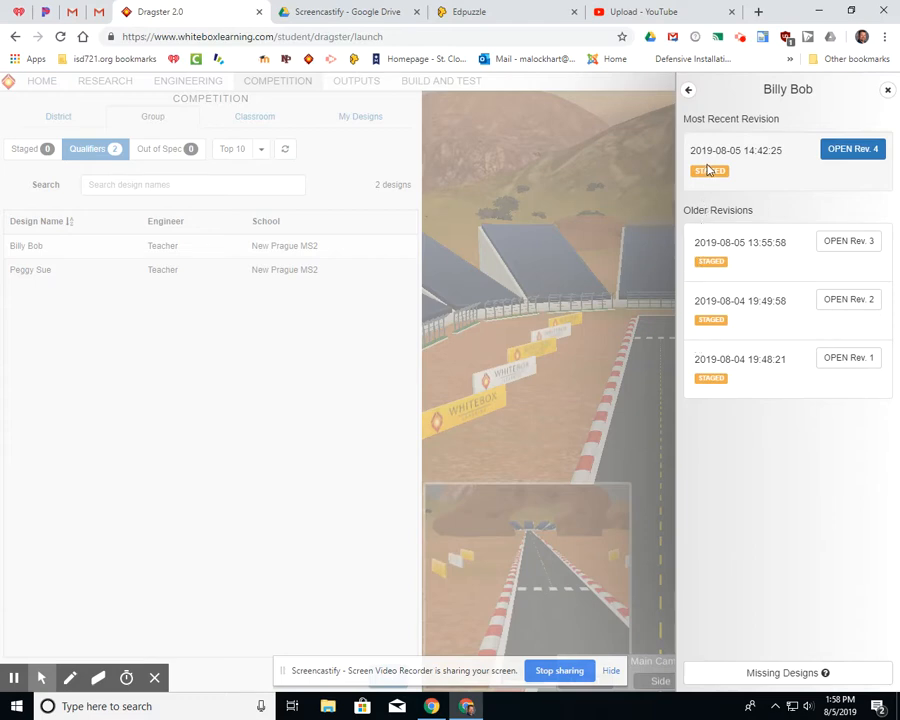
click(690, 90)
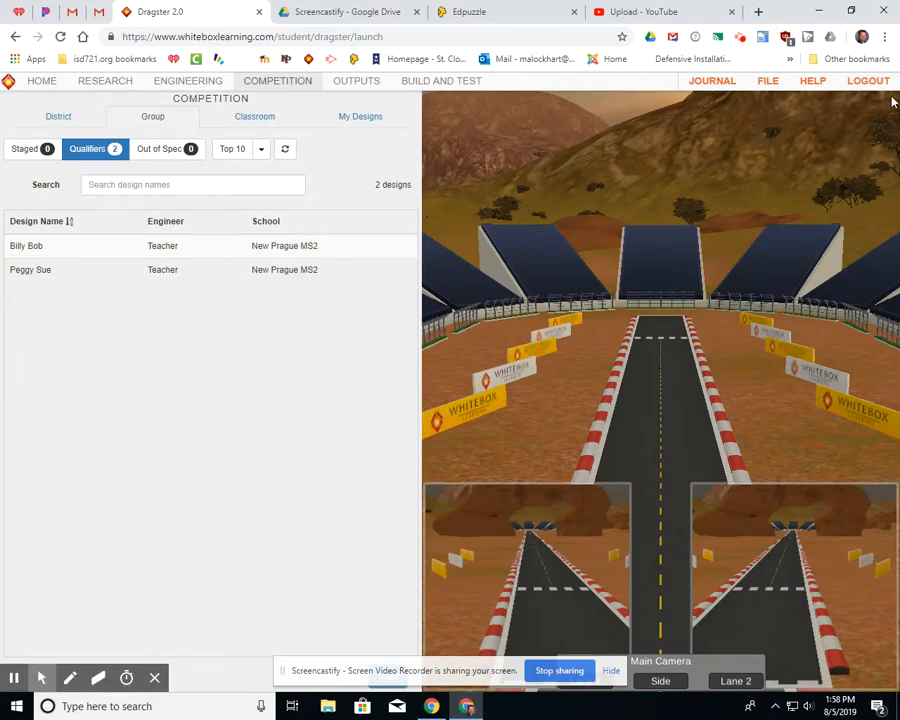
- Log out of Dragster and sign back in as the student
click(880, 82)
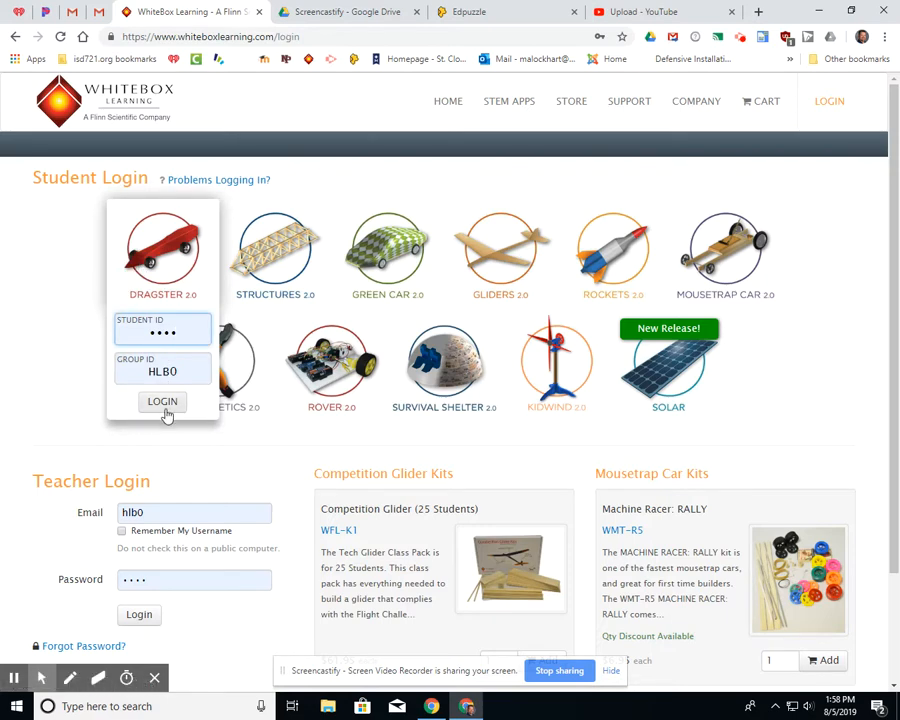
click(162, 402)
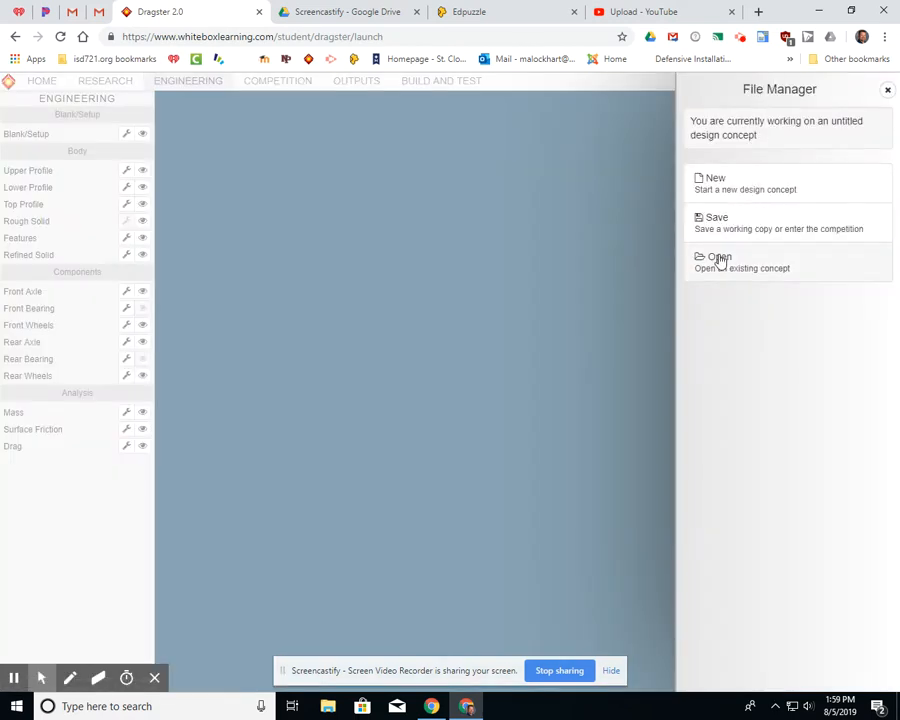
- Show the saved designs list to check Peggy Sue's green IN SPEC tag
click(716, 260)
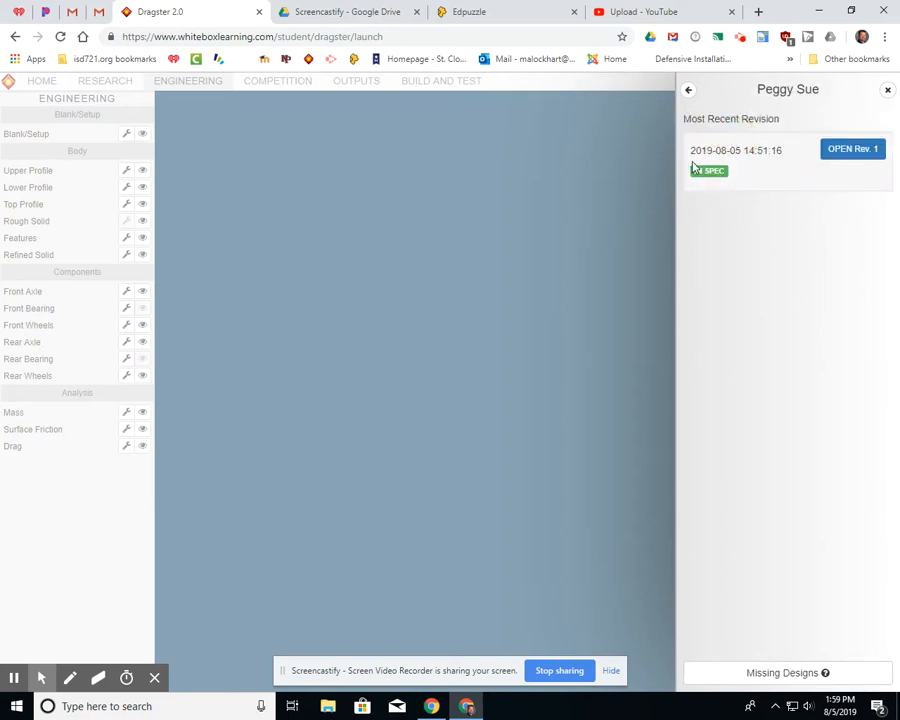
mouse_move(718, 186)
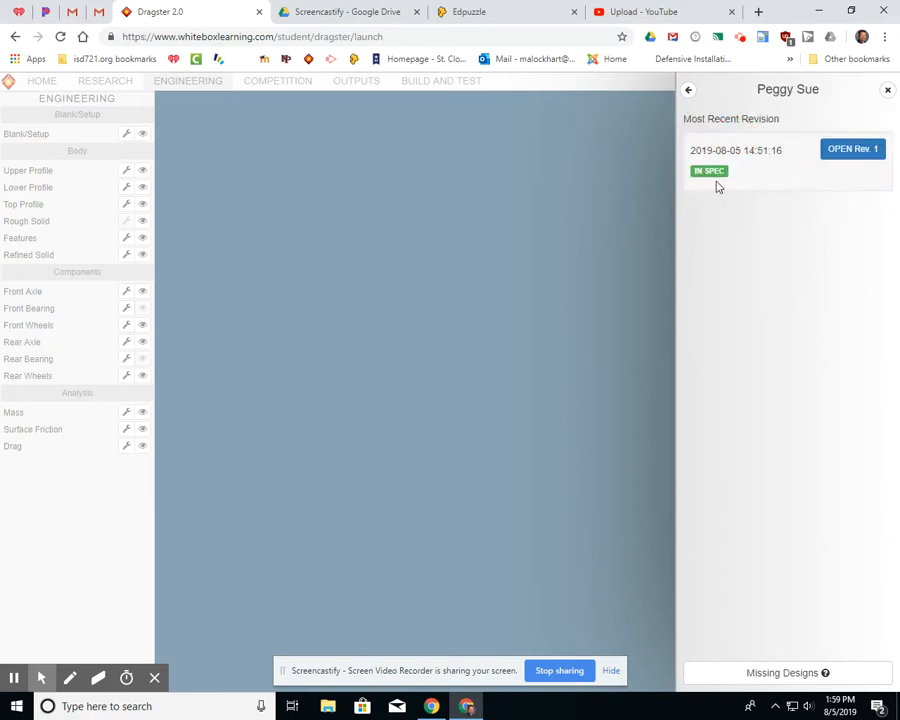
mouse_move(696, 108)
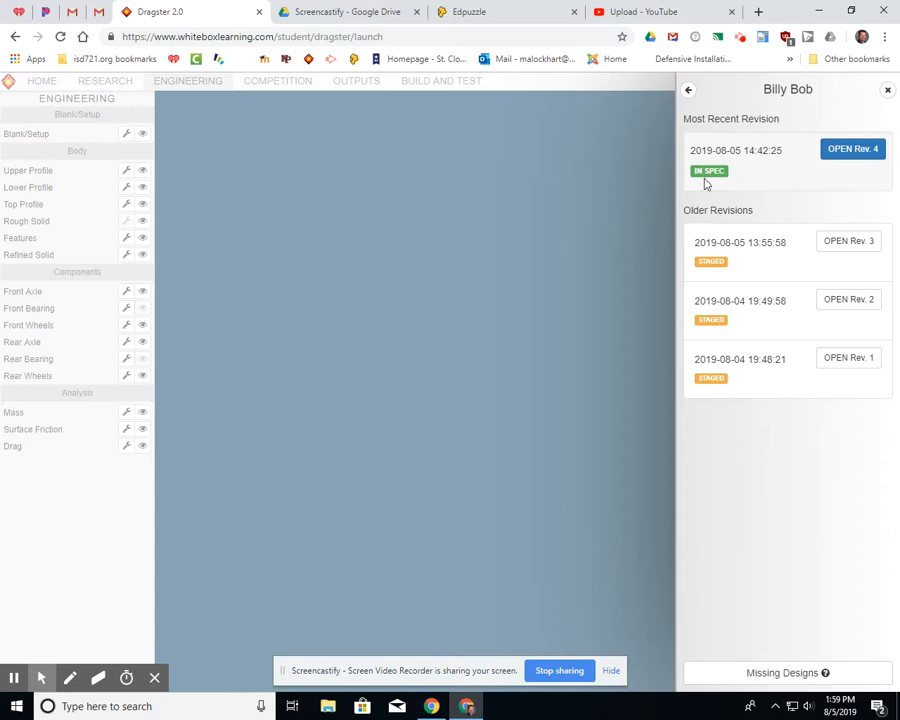
mouse_move(722, 186)
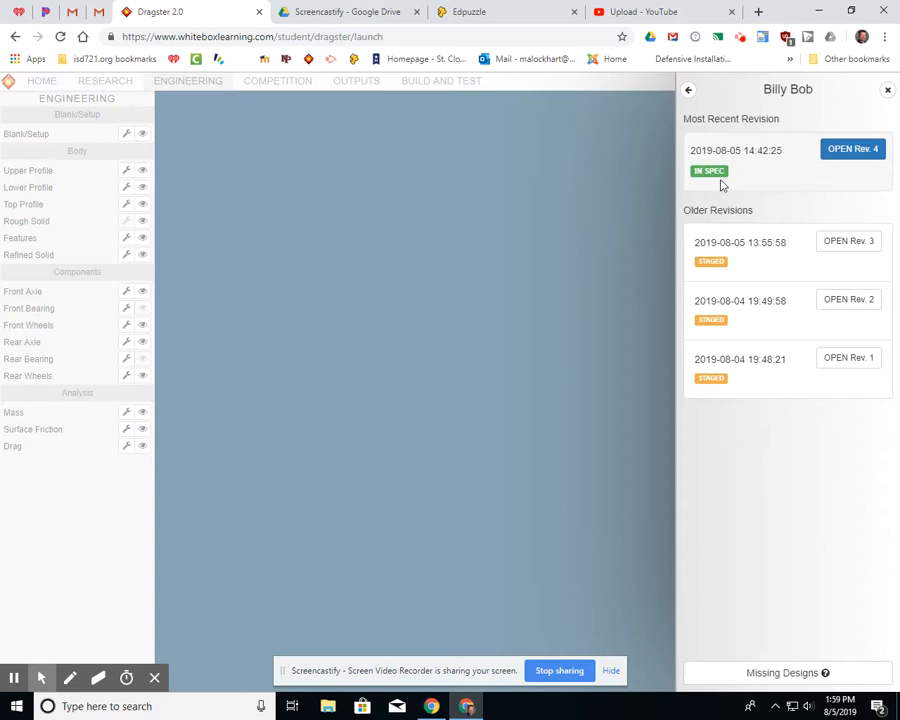
mouse_move(690, 90)
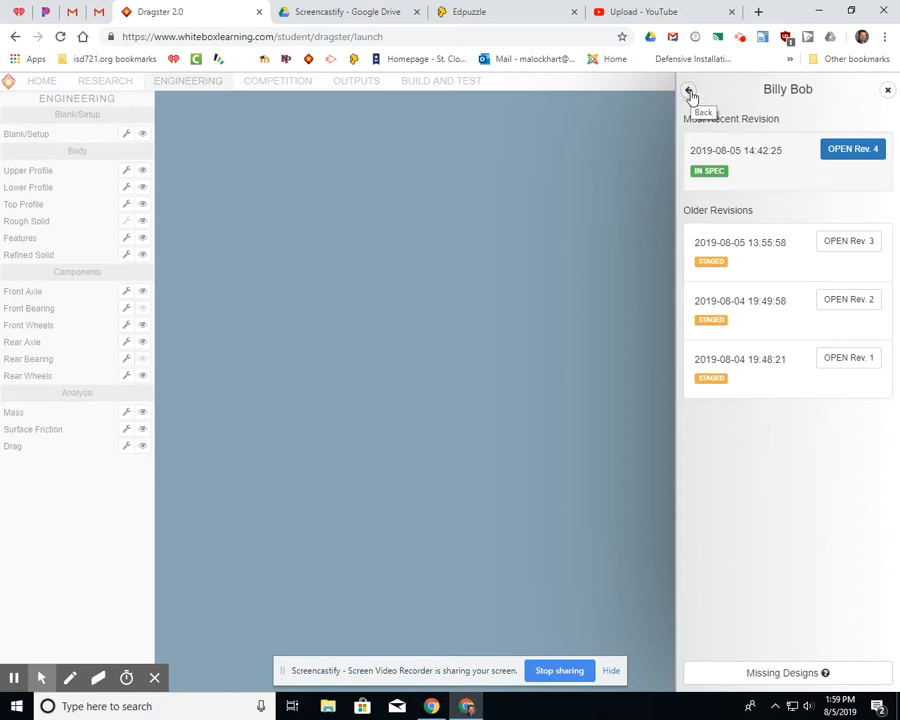
mouse_move(644, 136)
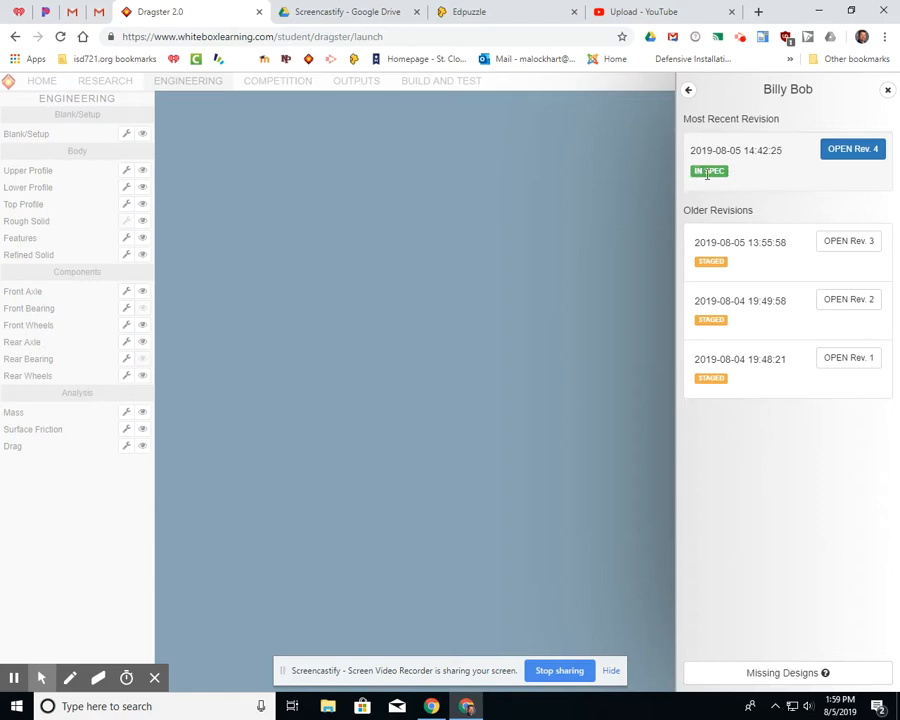
mouse_move(708, 132)
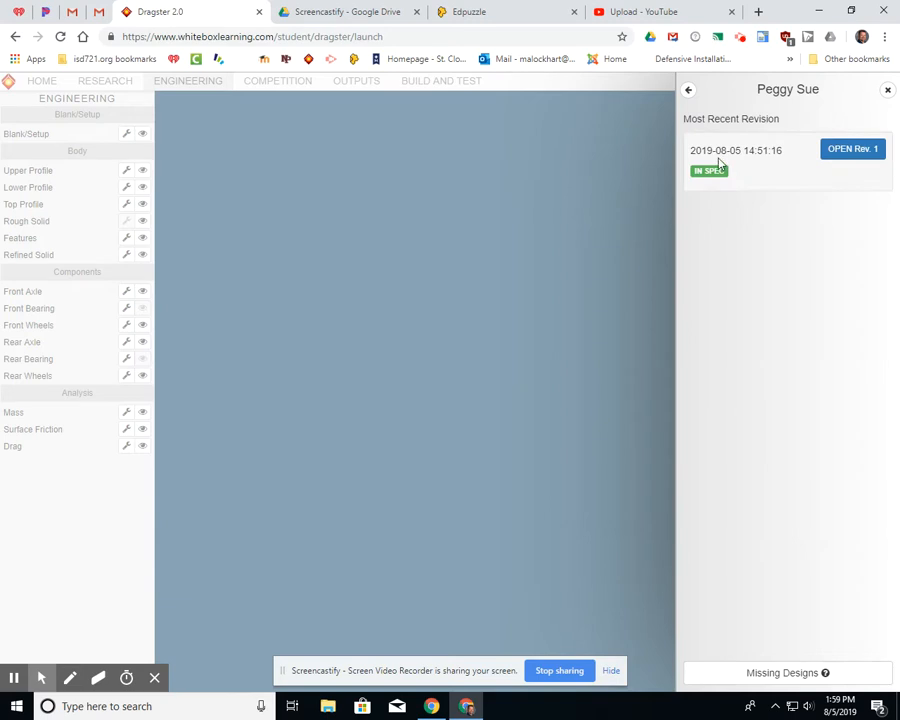
- View Billy Bob's saved revisions showing his newest one IN SPEC
click(688, 90)
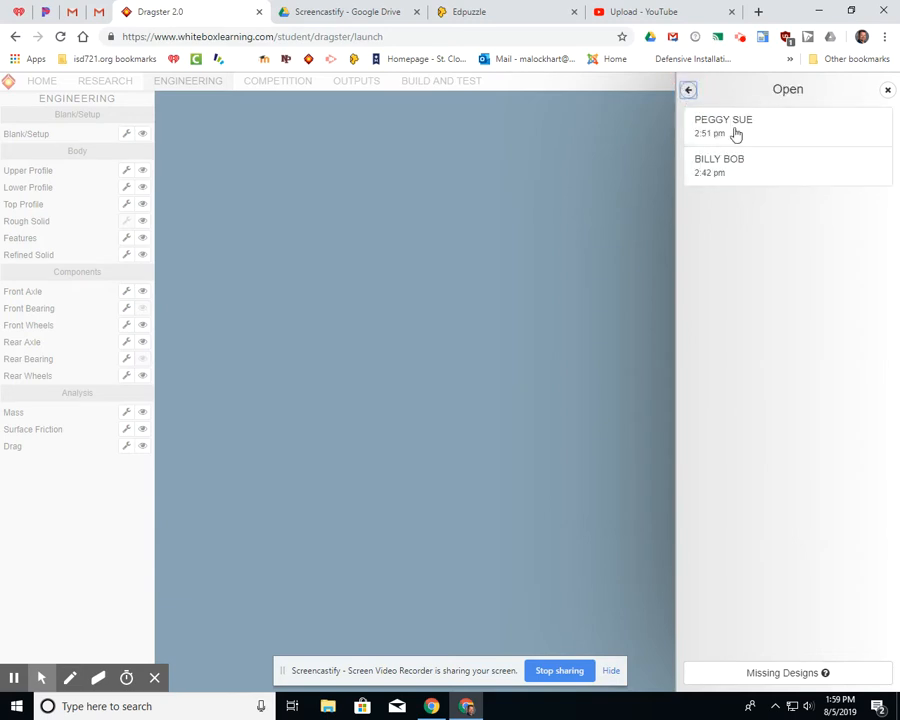
click(714, 136)
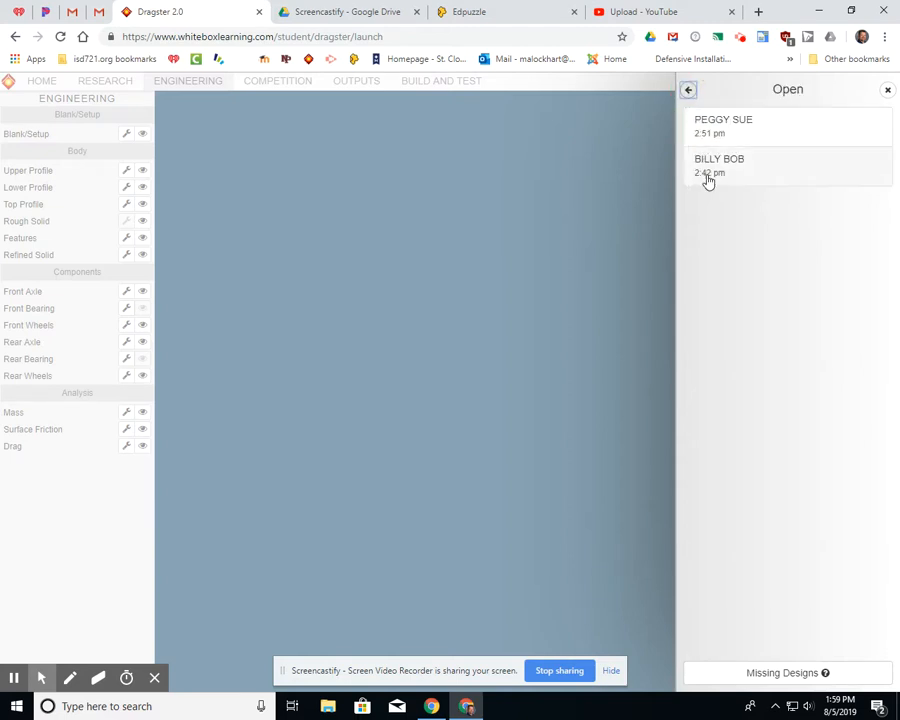
click(720, 164)
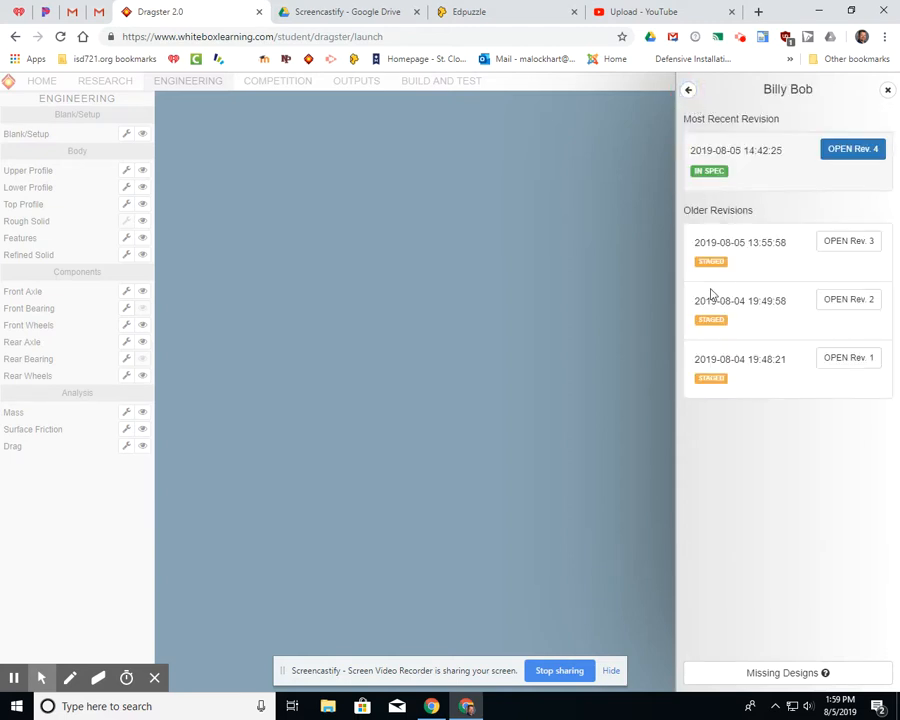
mouse_move(720, 360)
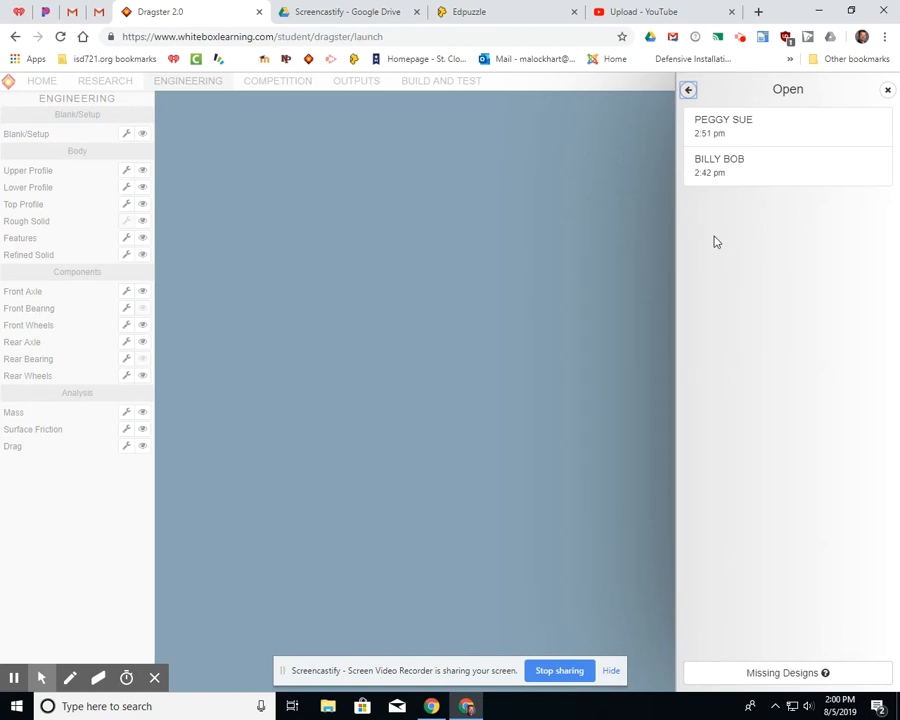
mouse_move(734, 136)
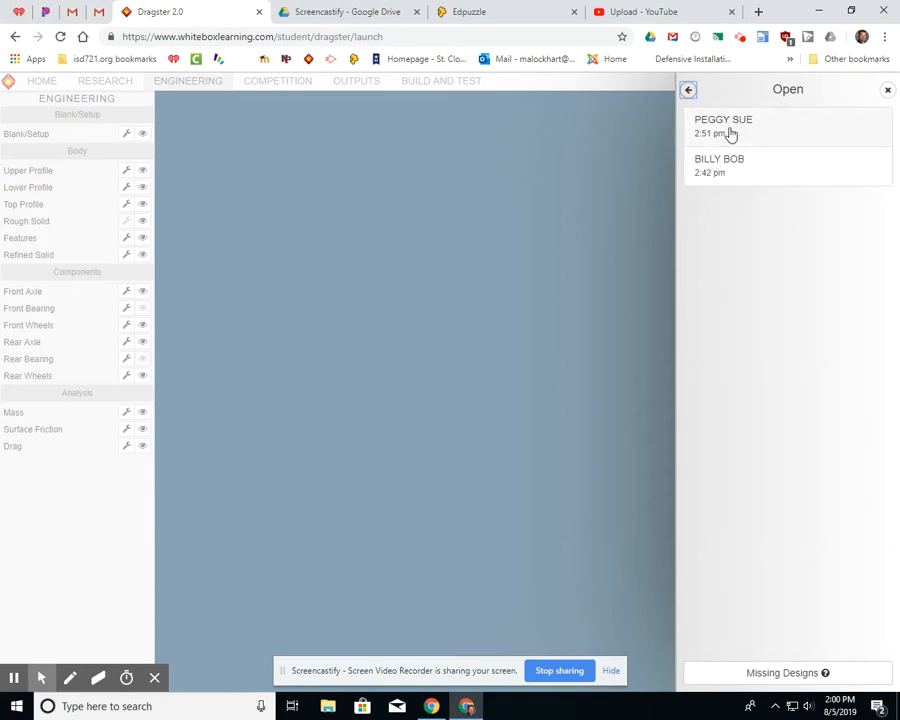
mouse_move(758, 280)
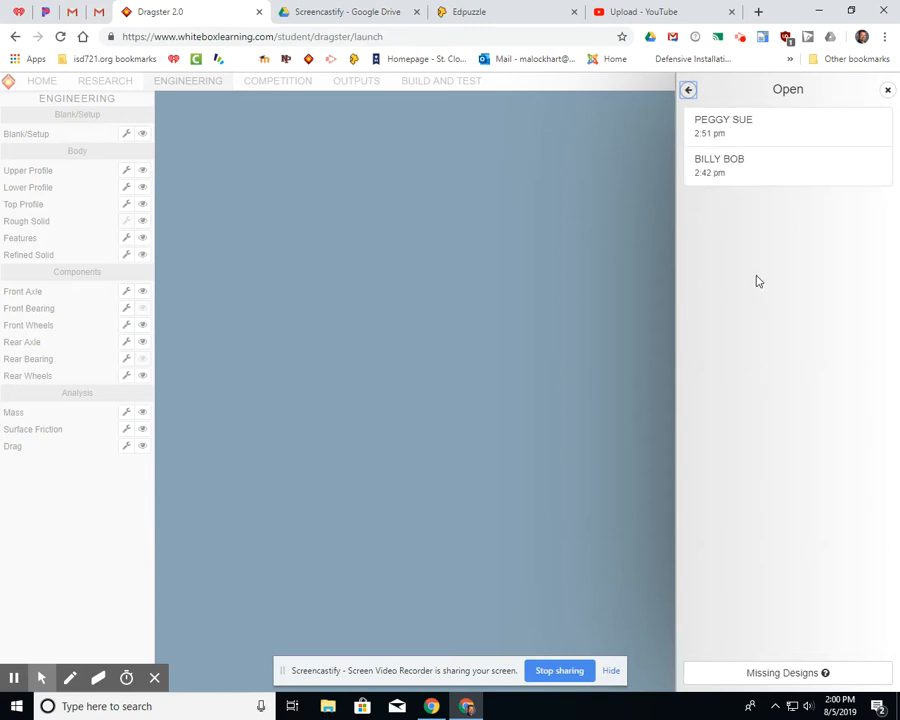
mouse_move(730, 320)
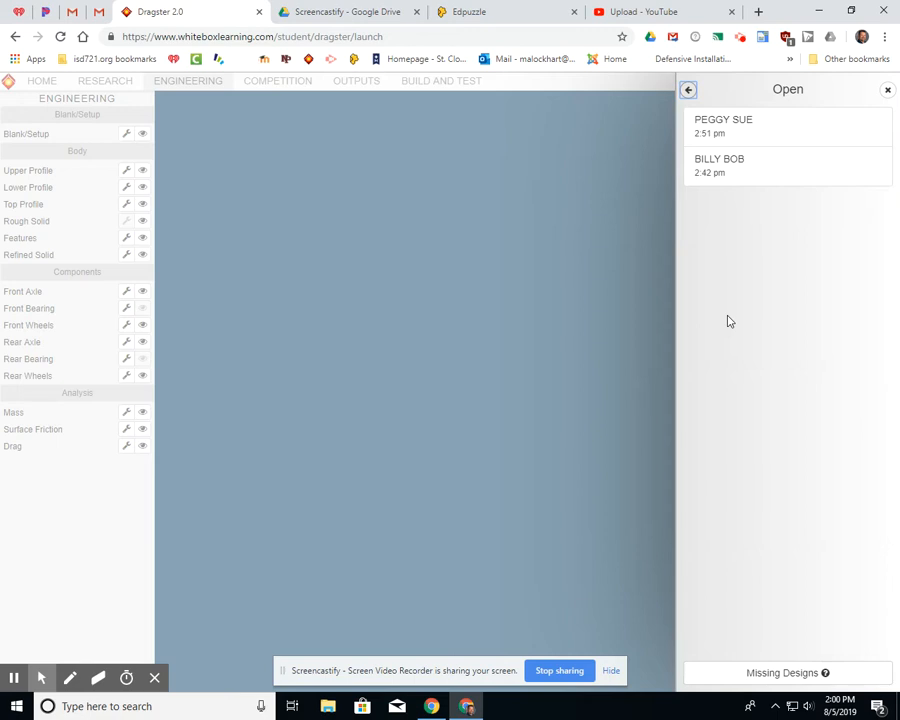
- Recheck Billy Bob's revisions from the File Manager and return to the saved-designs list
click(688, 90)
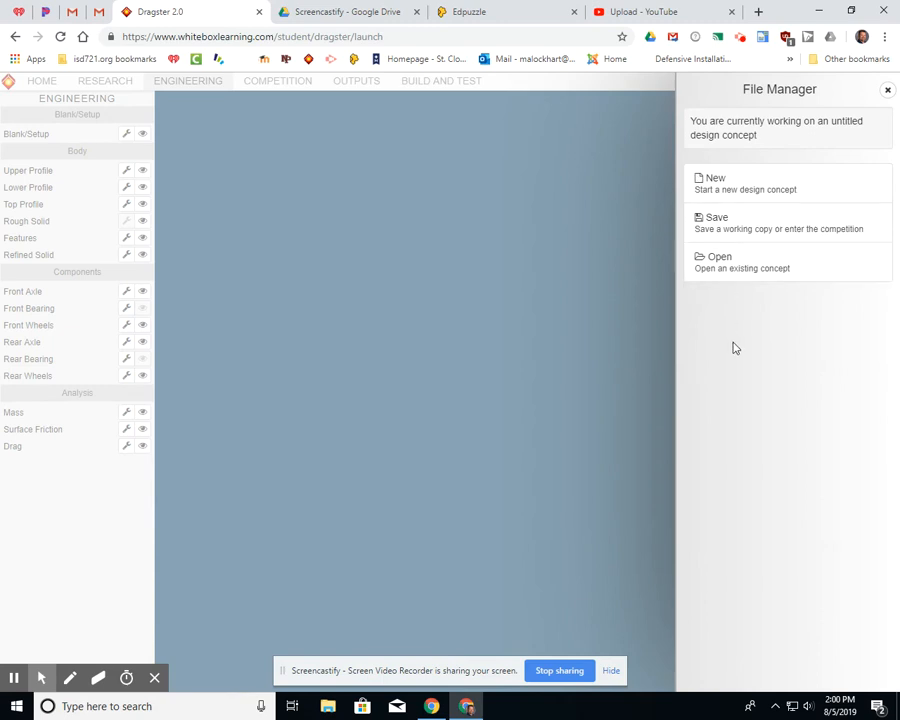
click(720, 260)
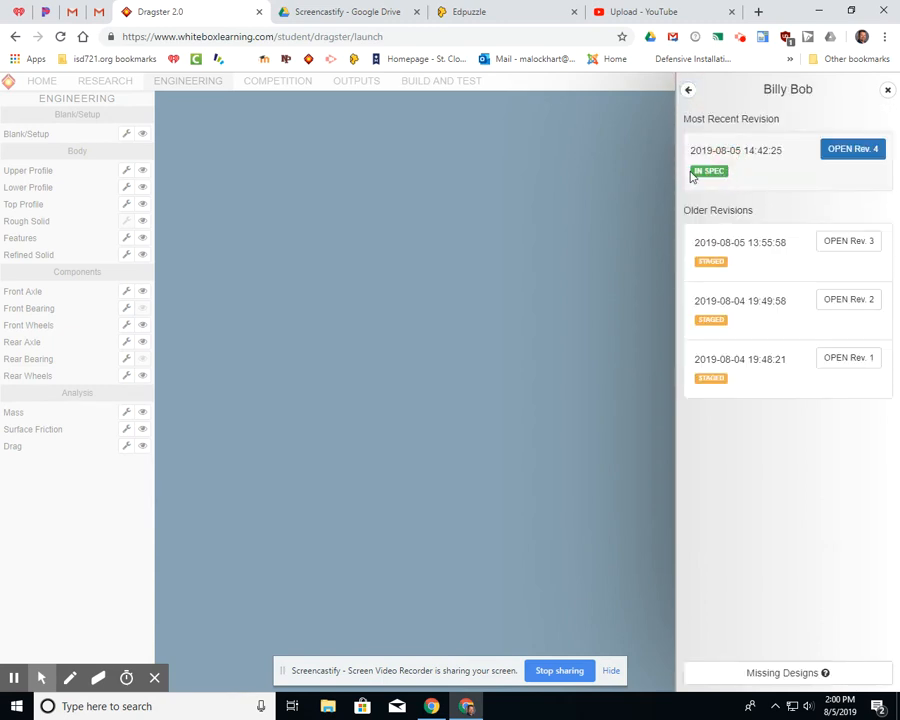
click(688, 92)
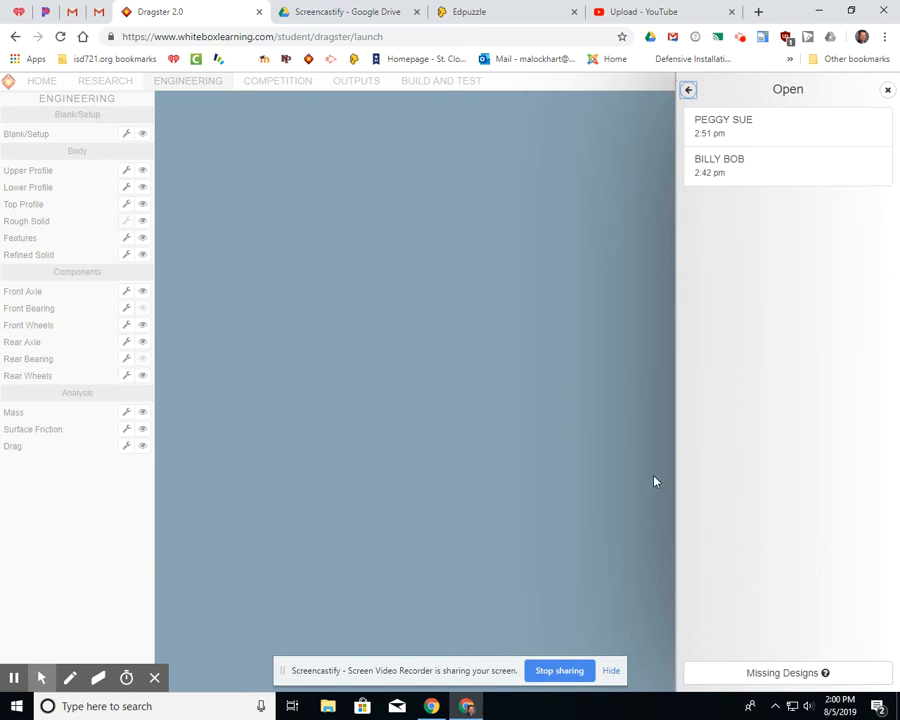